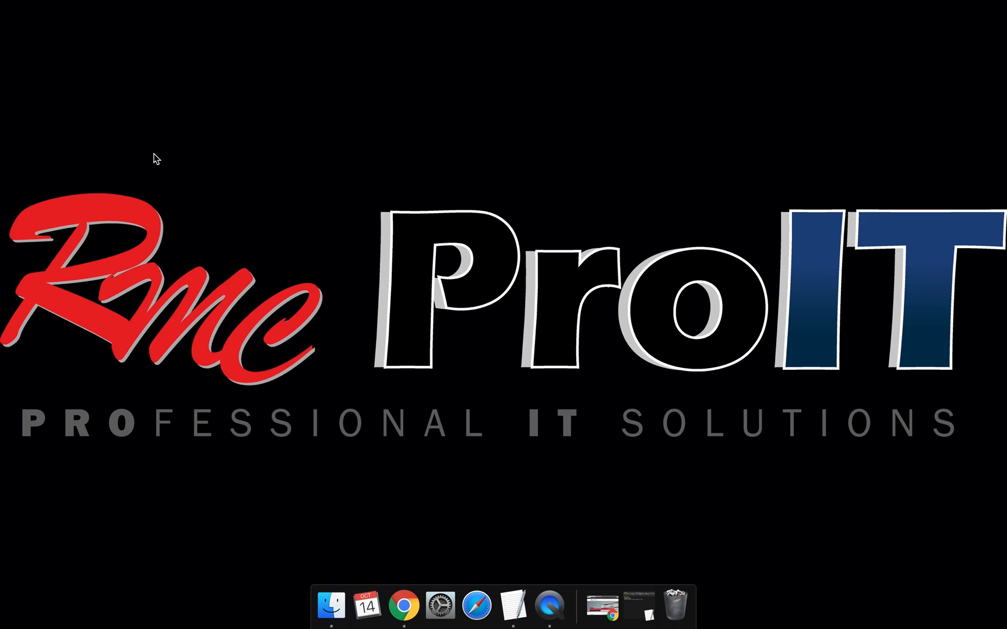
# In the HP EWS Email Setup tab, enable Scan to Email and start adding an outgoing server.
pyautogui.click(529, 605)
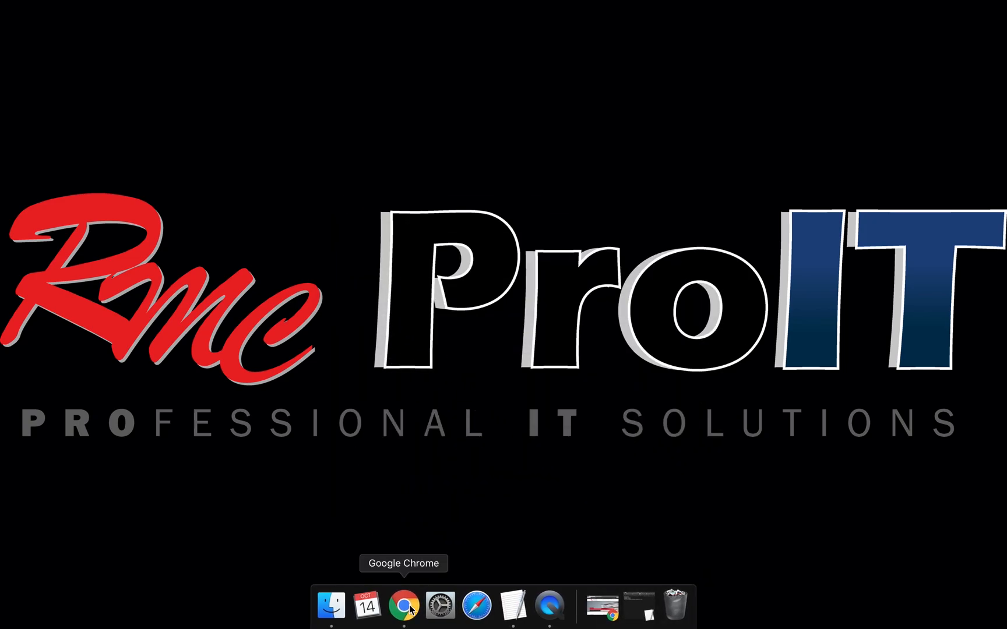
pyautogui.click(402, 605)
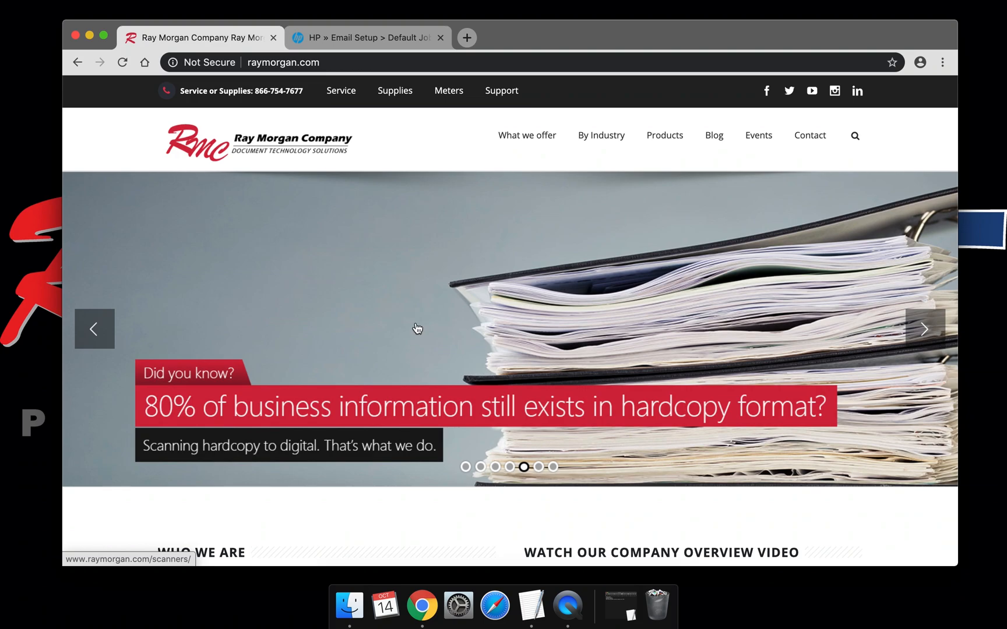
pyautogui.moveTo(427, 265)
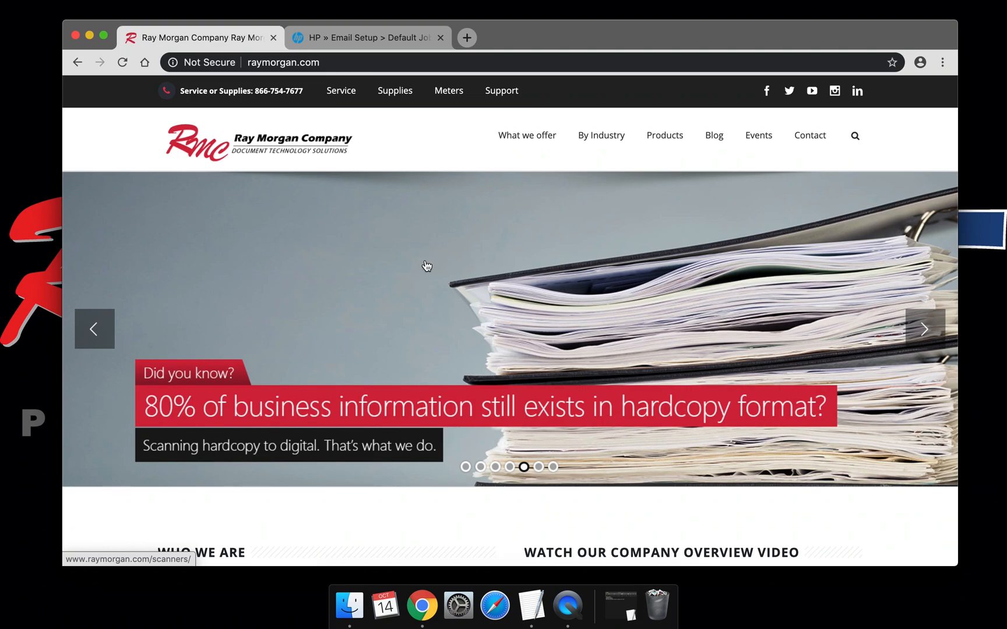
pyautogui.click(367, 38)
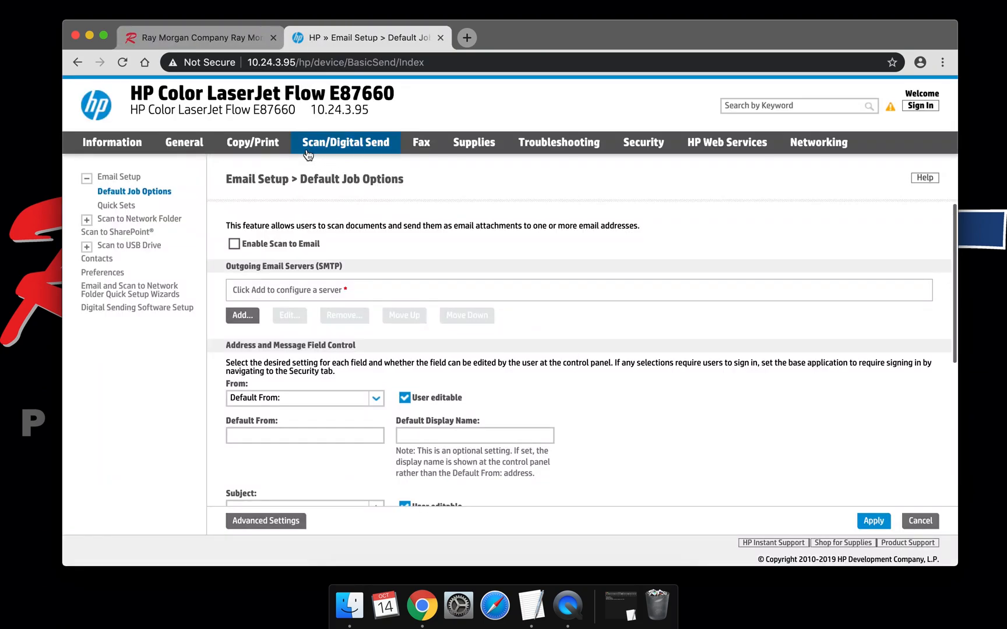
pyautogui.moveTo(371, 168)
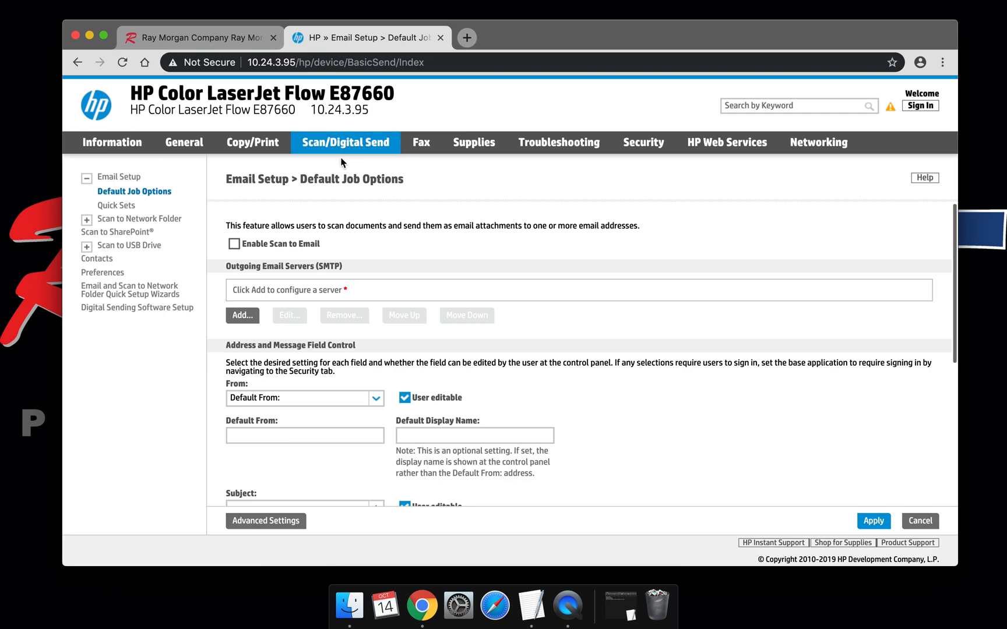
pyautogui.moveTo(920, 106)
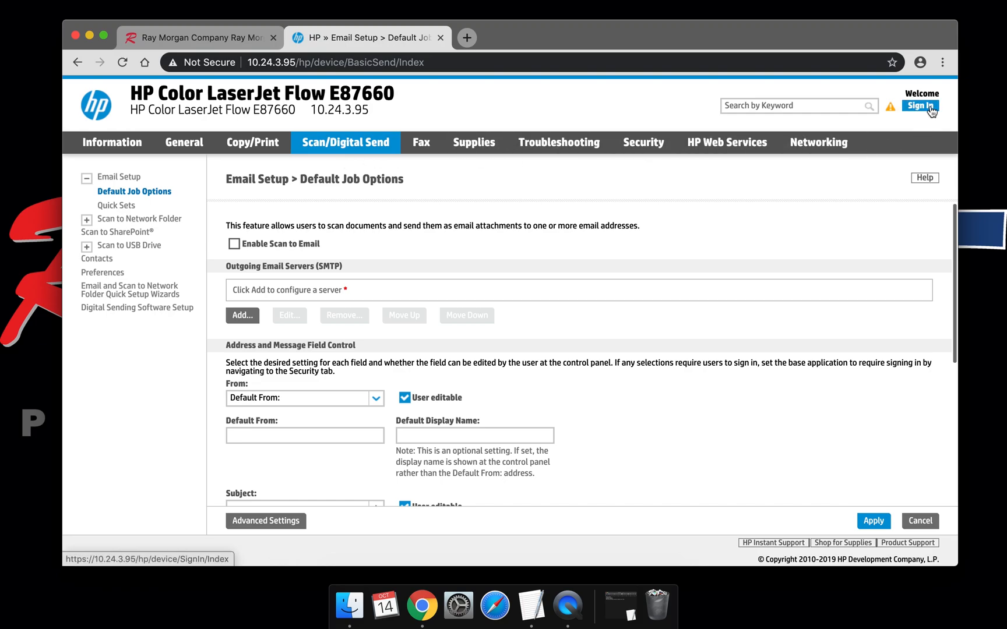
pyautogui.moveTo(901, 119)
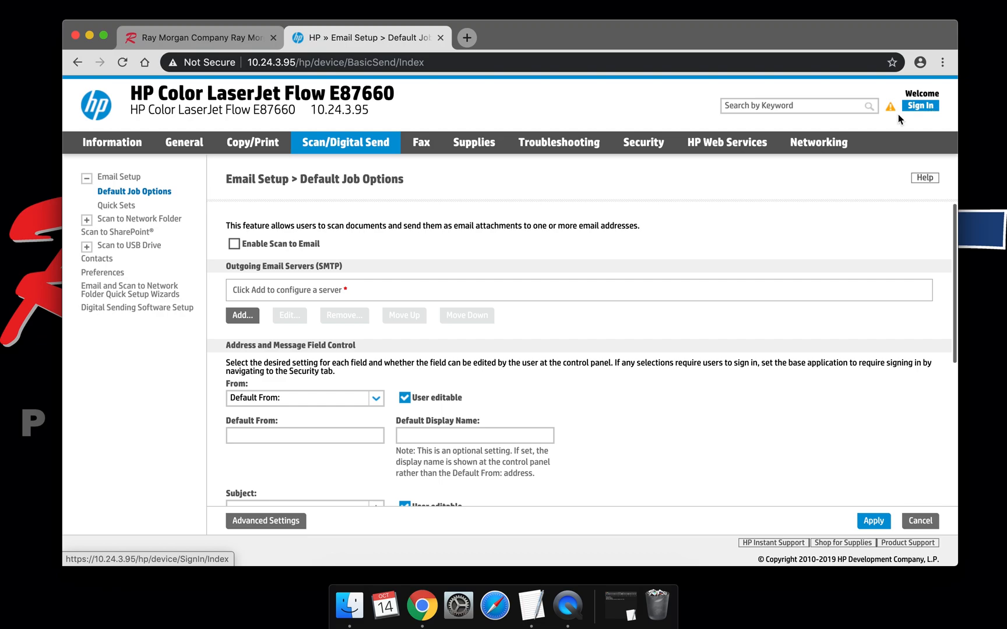
pyautogui.click(233, 244)
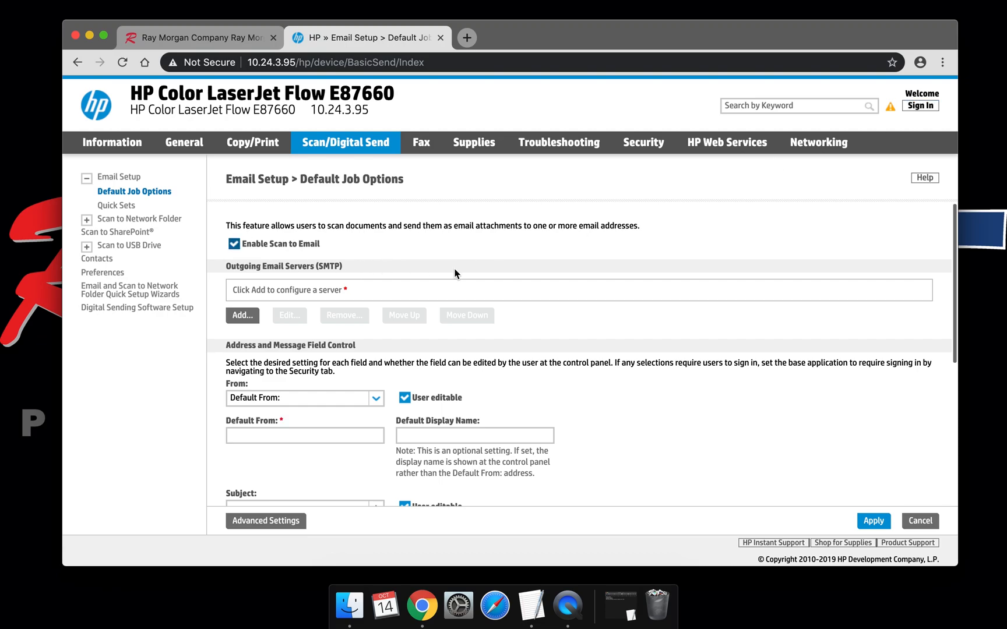
pyautogui.moveTo(372, 247)
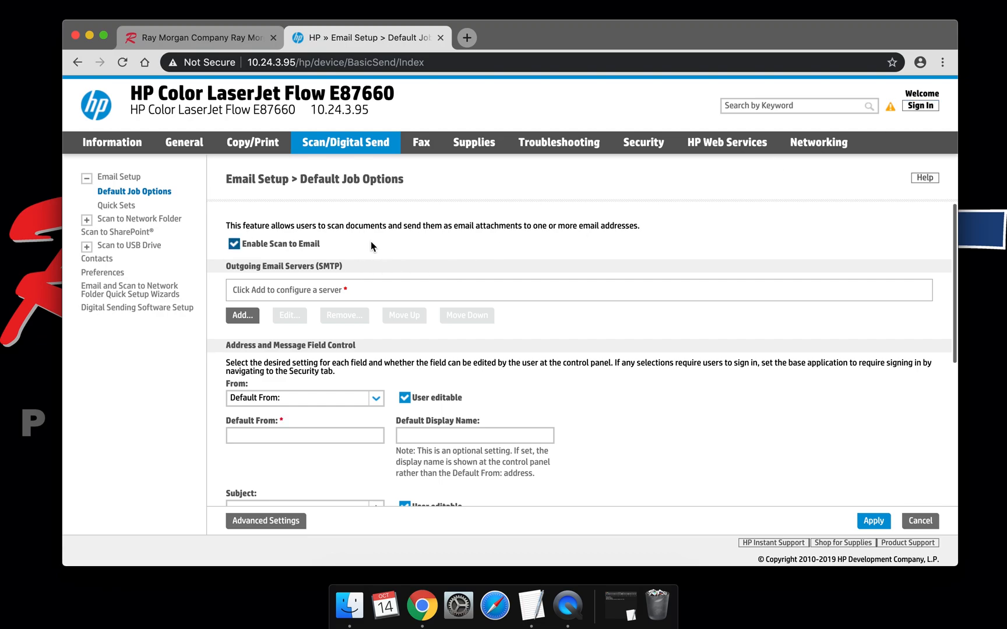
pyautogui.click(242, 316)
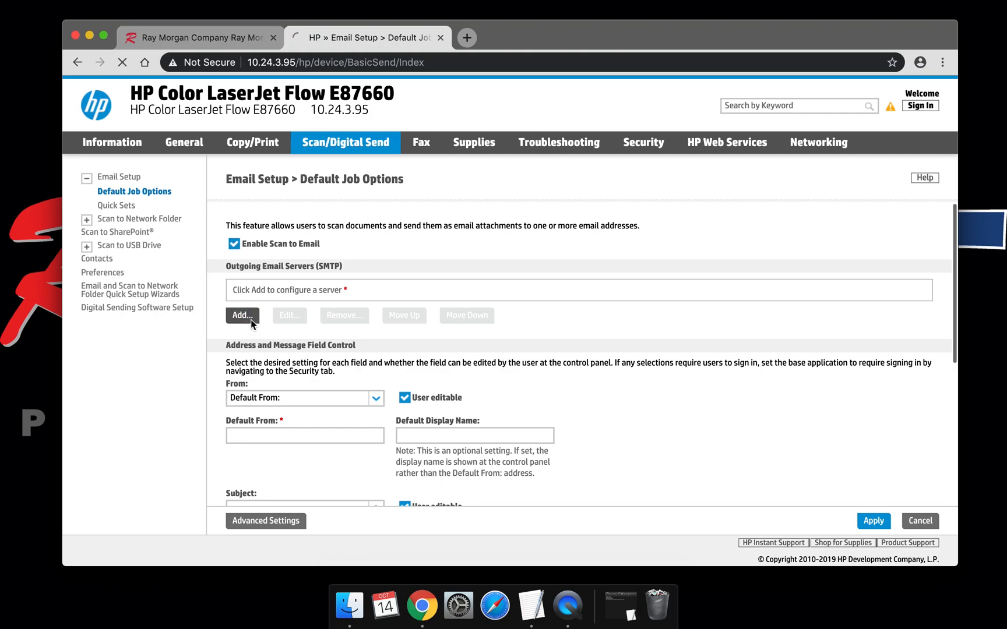
# Enter aspmx.l.google.com as the SMTP server host name.
pyautogui.click(243, 315)
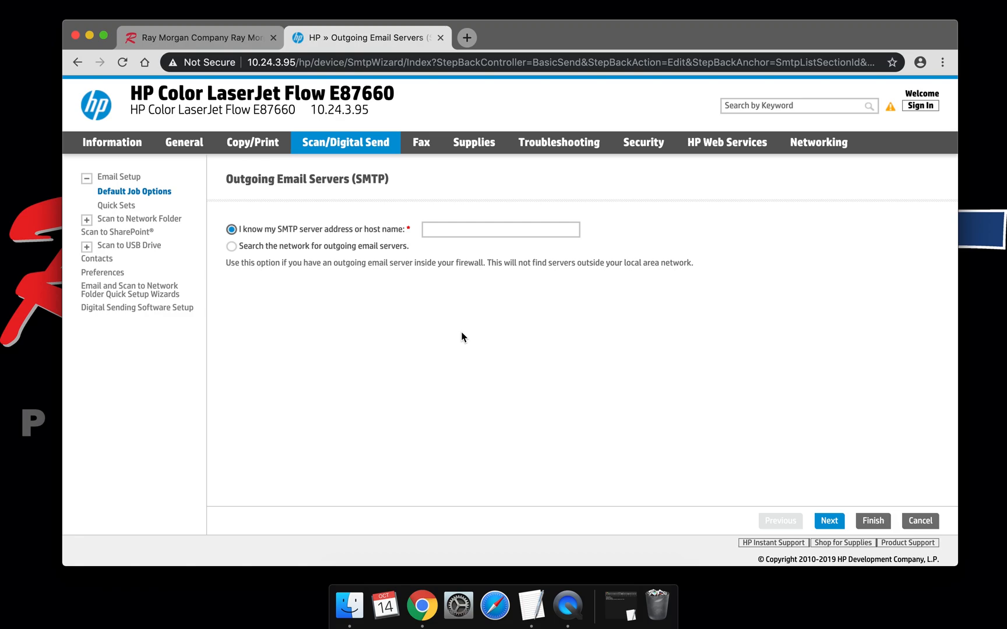
pyautogui.write('aspmx')
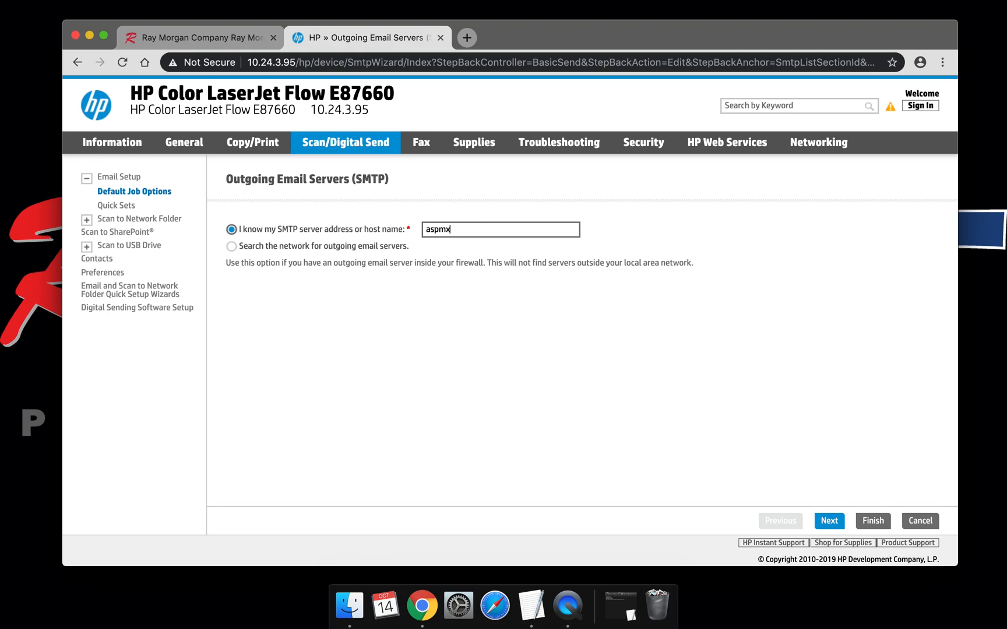
pyautogui.write('.l.go')
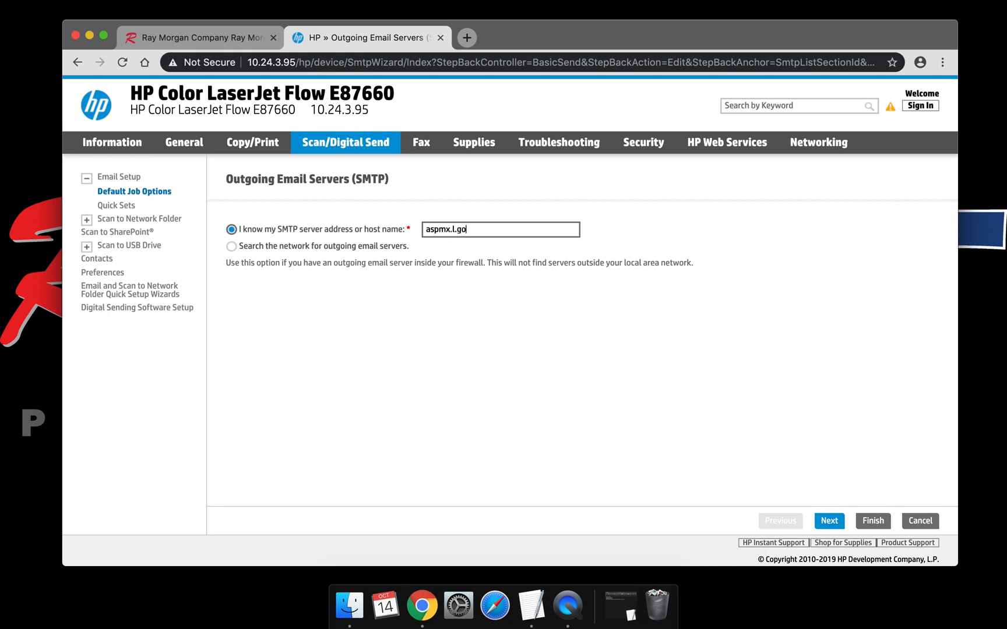
pyautogui.write('ogle.co')
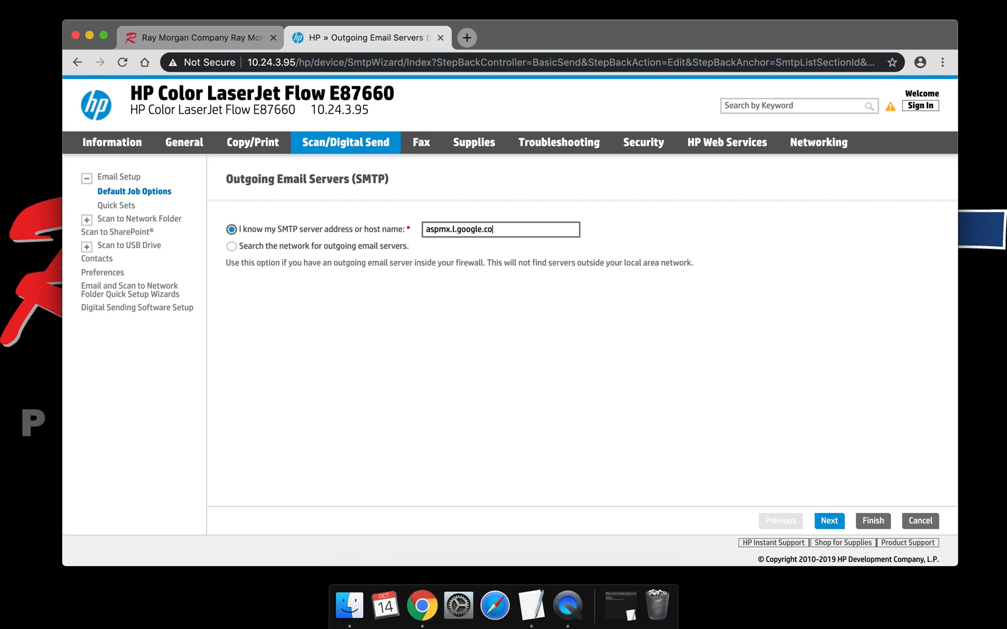
pyautogui.write('m')
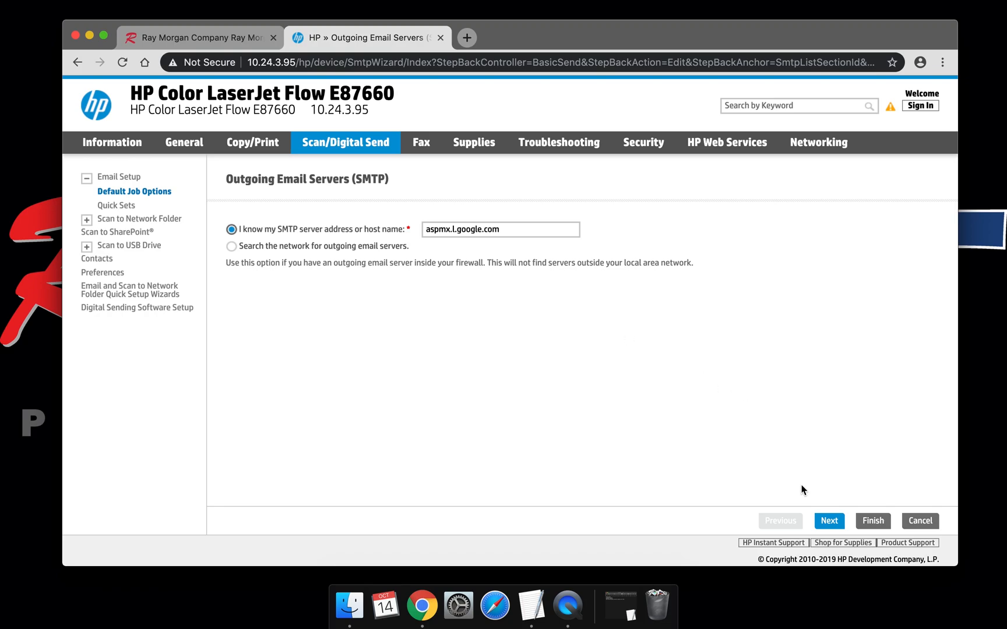
# Keep port 25 and split emails larger than 10 MB.
pyautogui.click(829, 521)
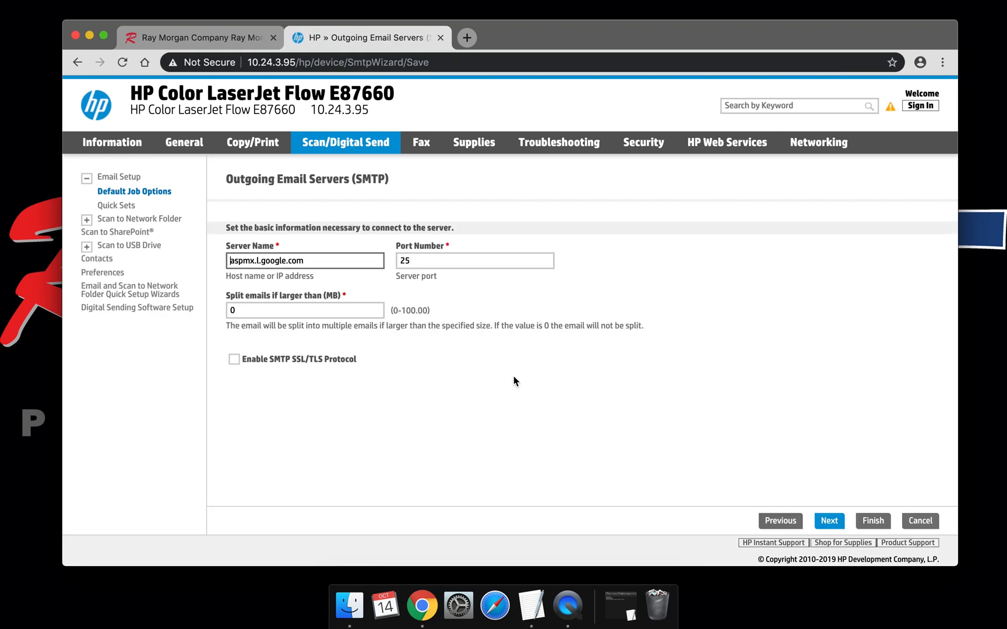
pyautogui.moveTo(468, 322)
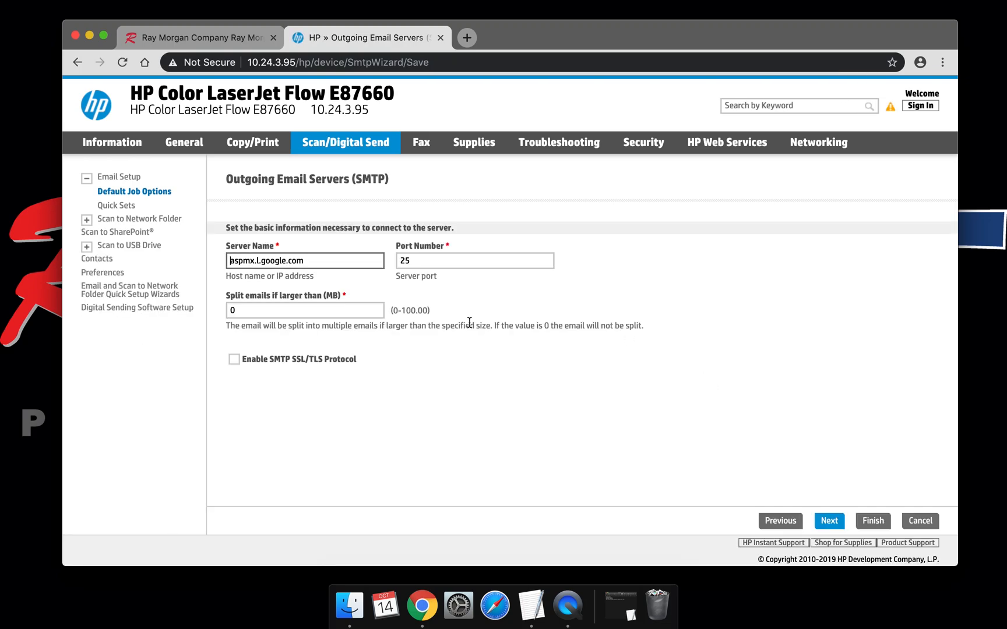
pyautogui.write('1')
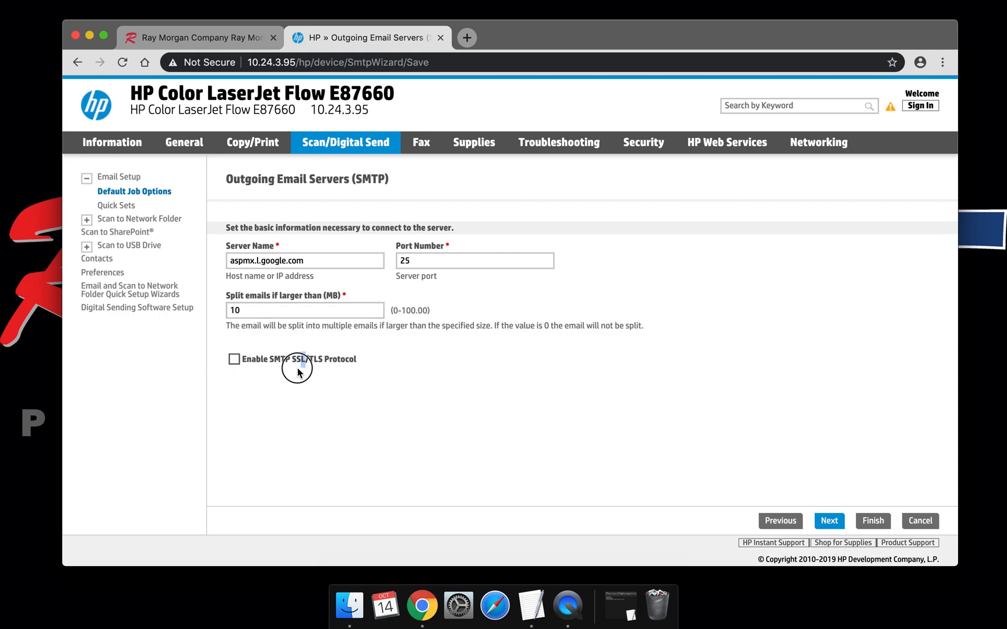
pyautogui.moveTo(788, 495)
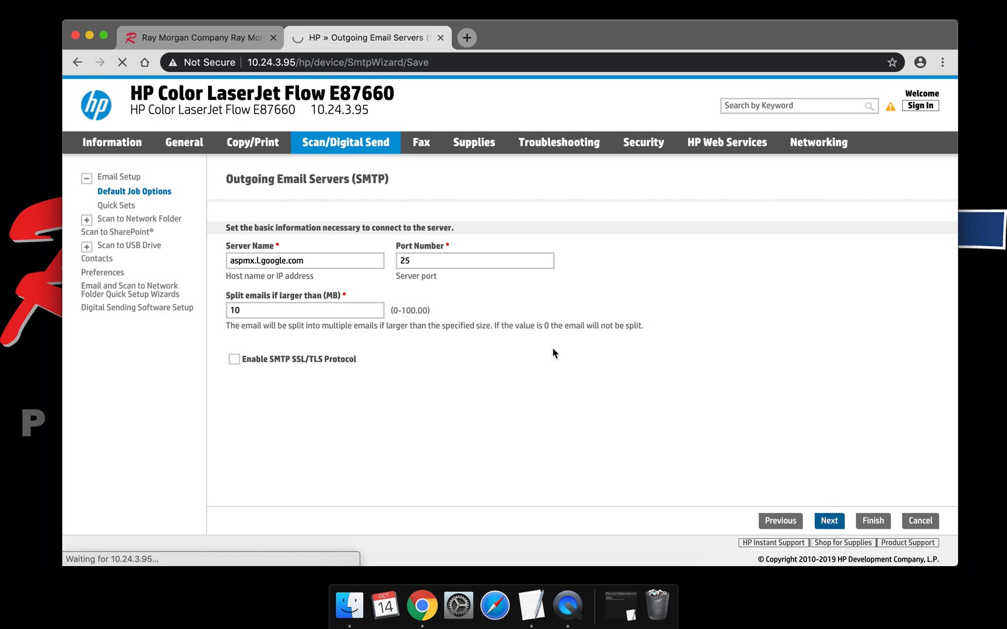
# Set the SMTP server to not require authentication after briefly trying authentication.
pyautogui.click(830, 521)
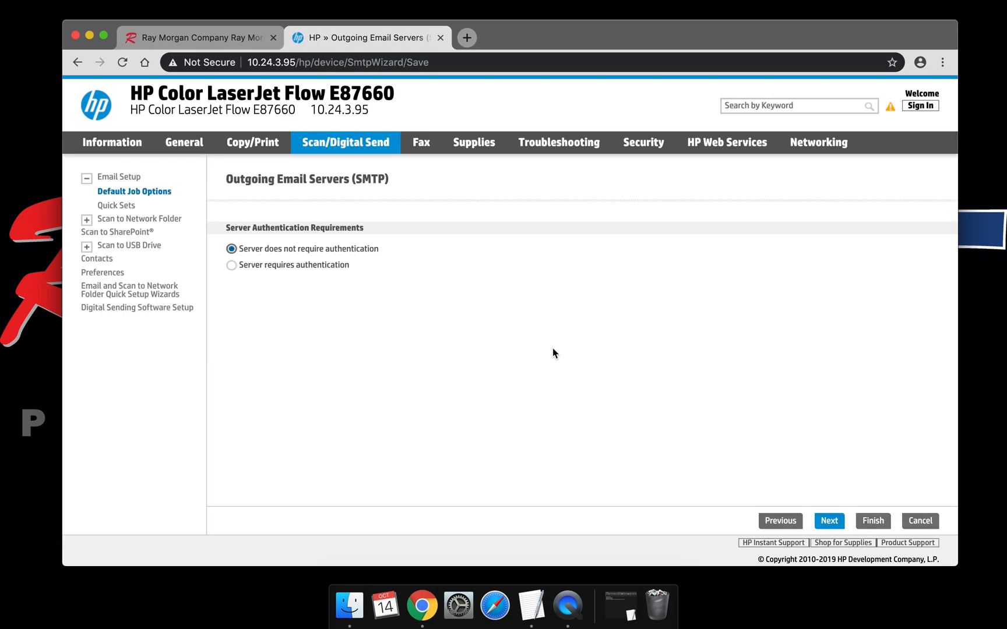
pyautogui.moveTo(523, 379)
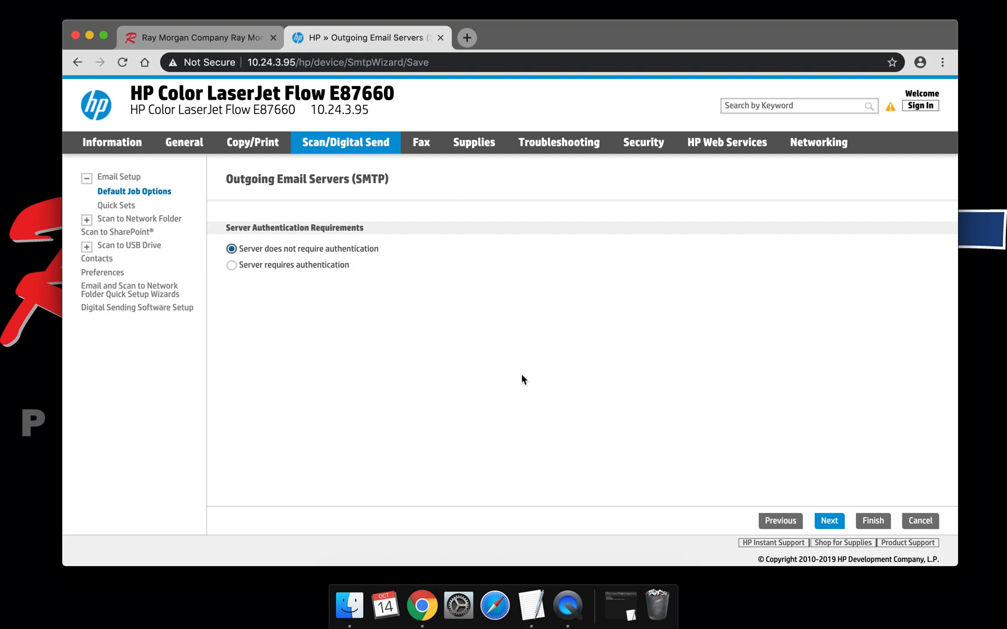
pyautogui.click(231, 264)
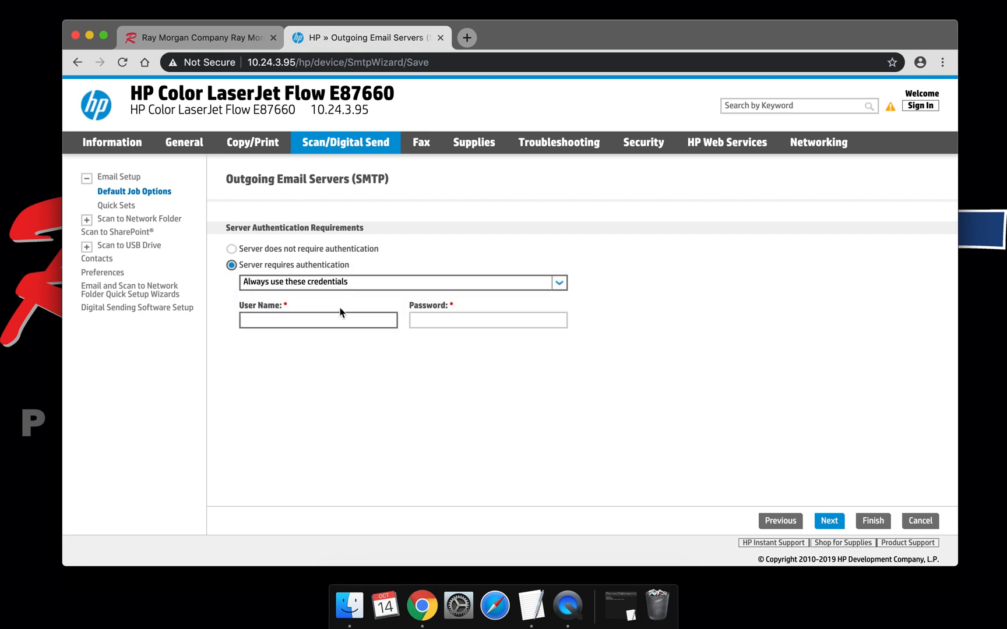
pyautogui.moveTo(360, 415)
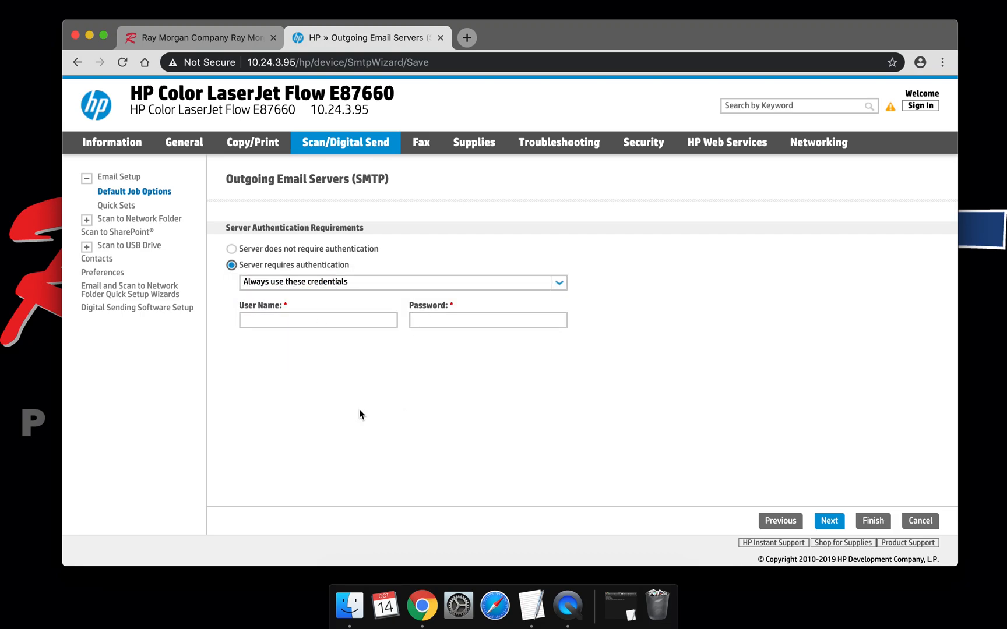
pyautogui.click(231, 249)
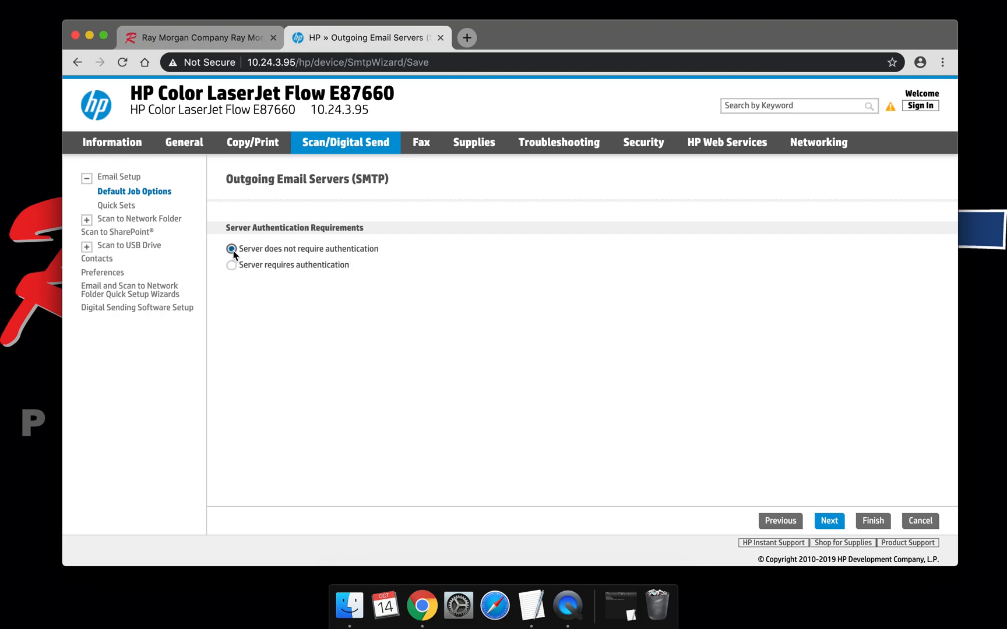
pyautogui.click(828, 520)
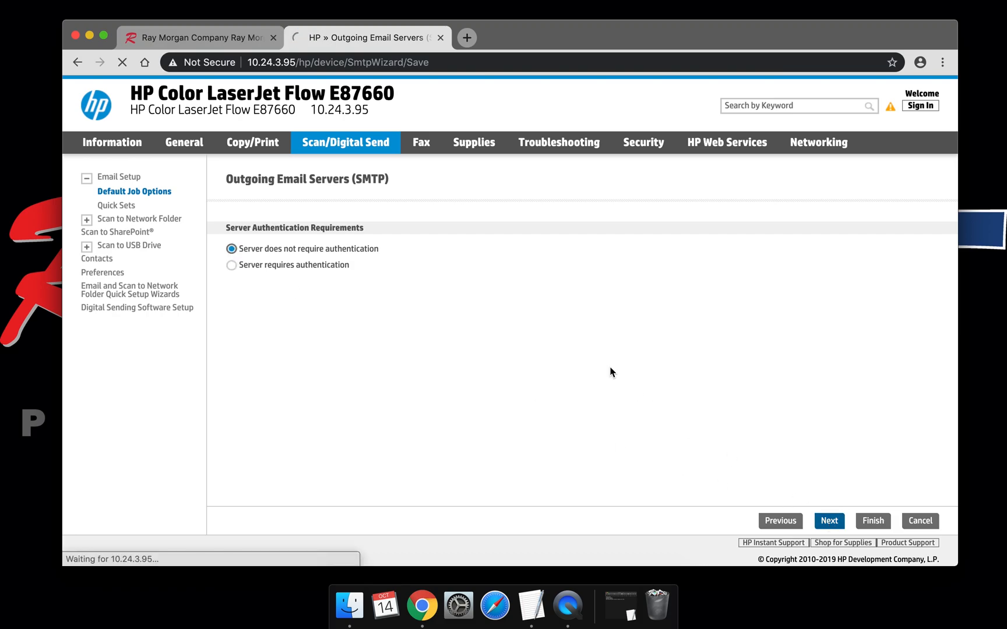
# Advance to the Summary and Test page to choose a test email address.
pyautogui.click(828, 521)
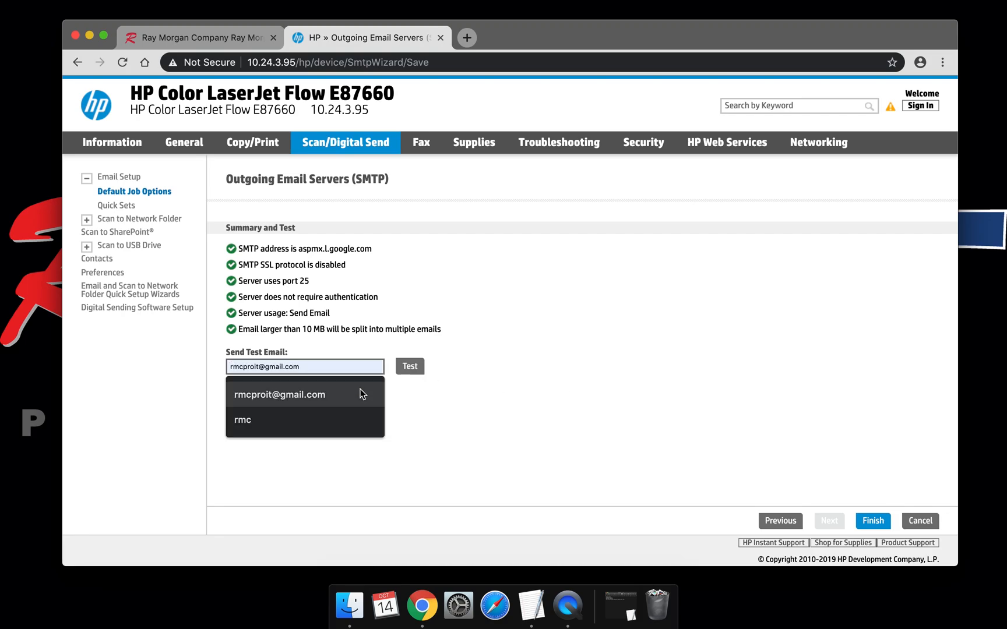
# Send a test email to the suggested address, then finish the SMTP wizard.
pyautogui.click(410, 366)
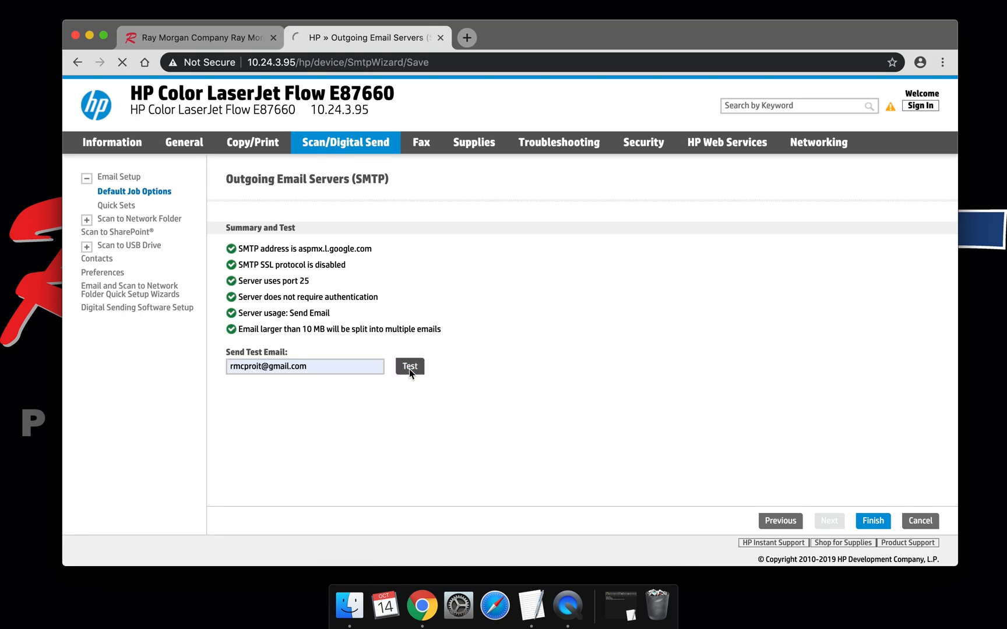
pyautogui.click(409, 366)
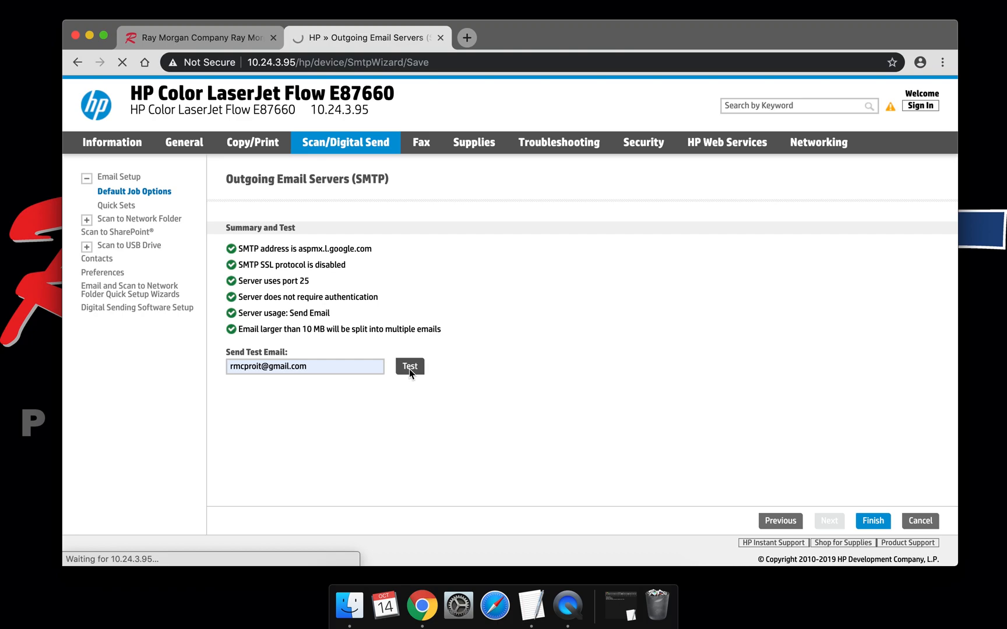
pyautogui.click(410, 366)
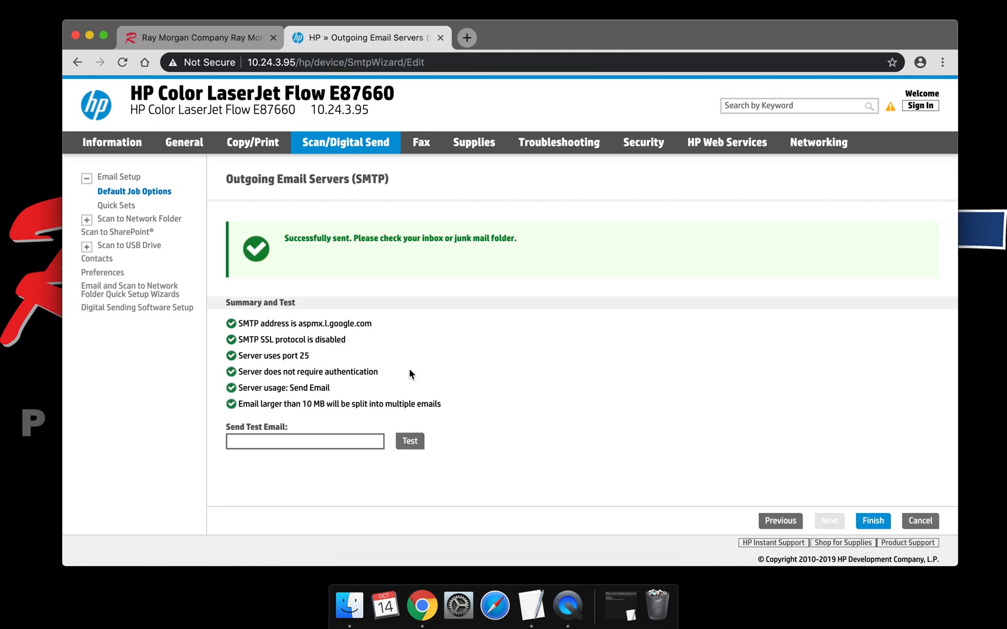
pyautogui.moveTo(692, 396)
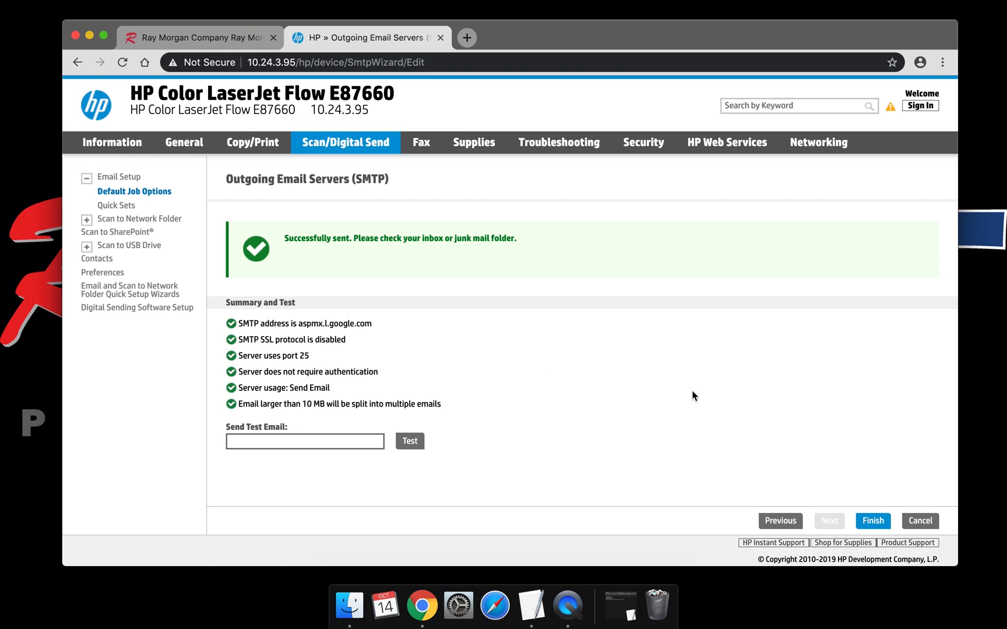
pyautogui.click(873, 521)
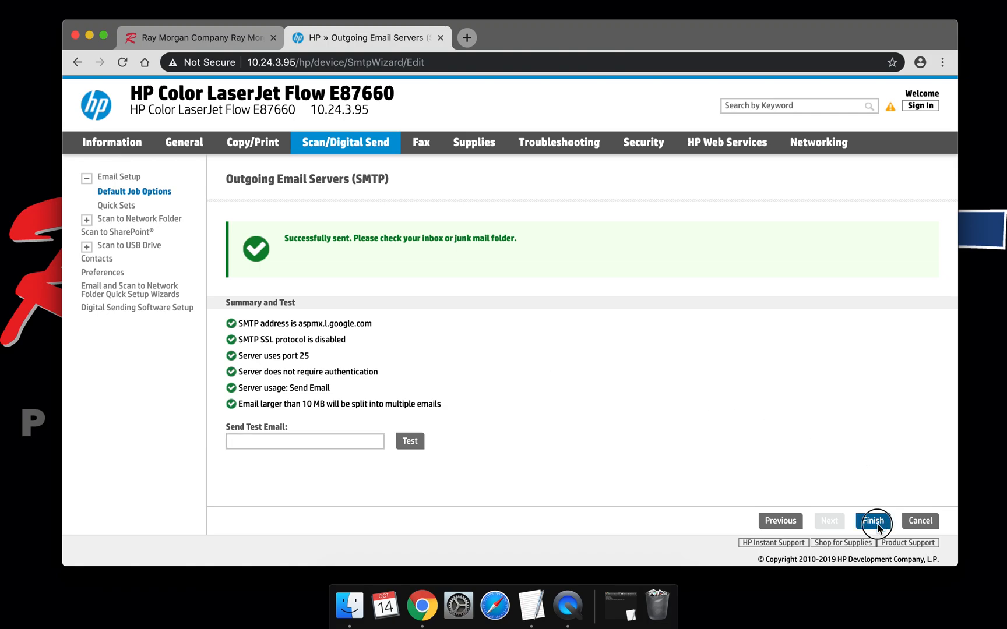
pyautogui.click(873, 521)
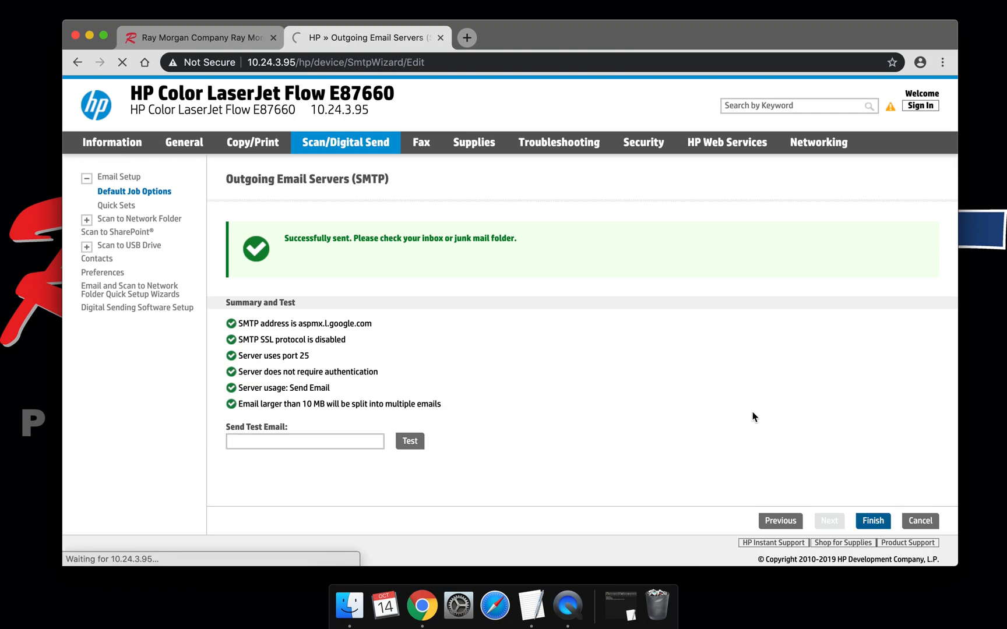
pyautogui.click(873, 521)
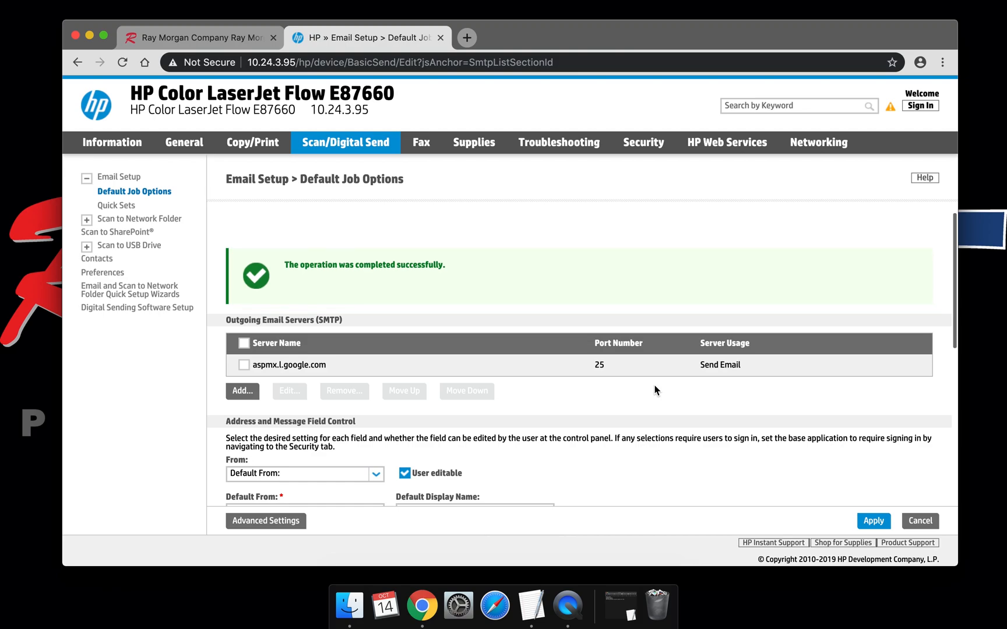
pyautogui.scroll(-3)
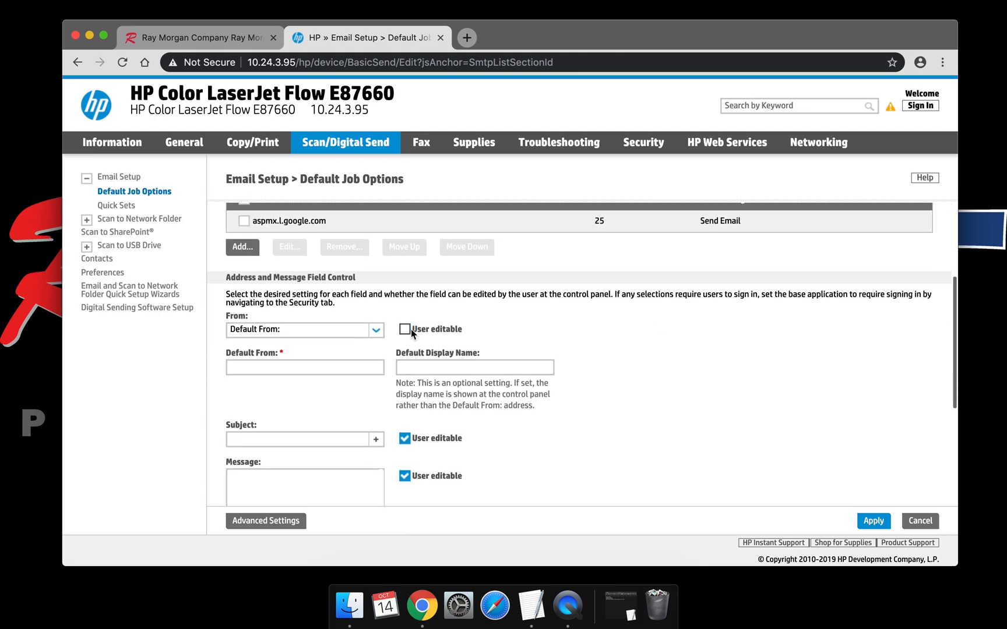
pyautogui.click(377, 330)
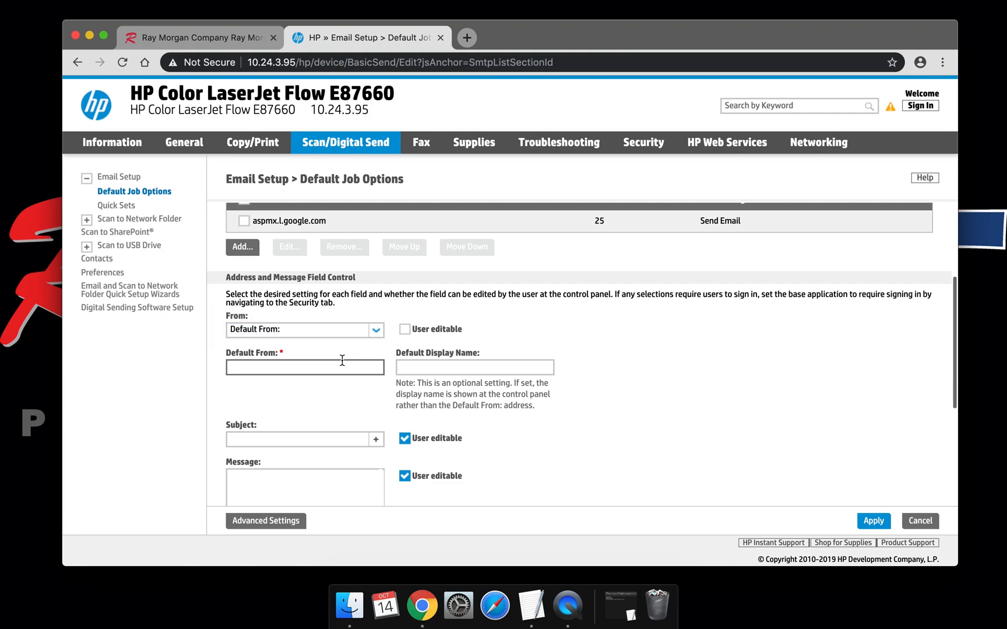
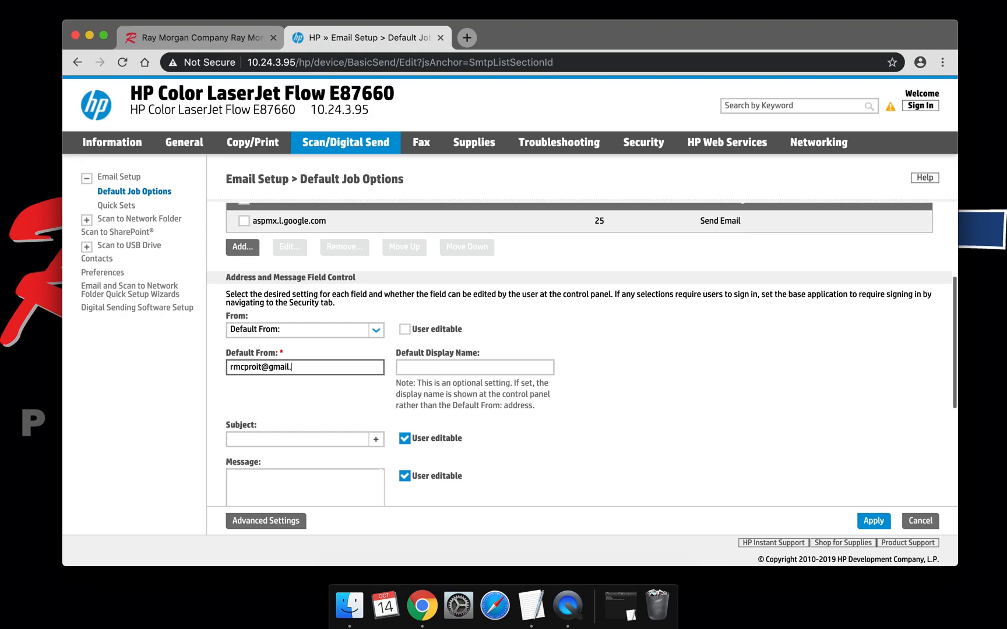
pyautogui.click(475, 367)
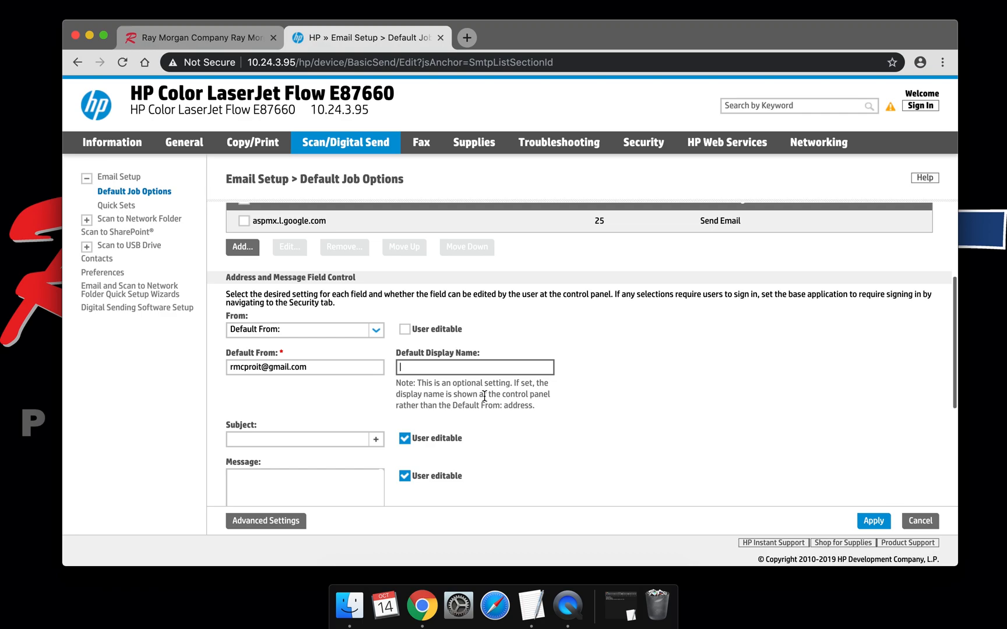
pyautogui.scroll(-3)
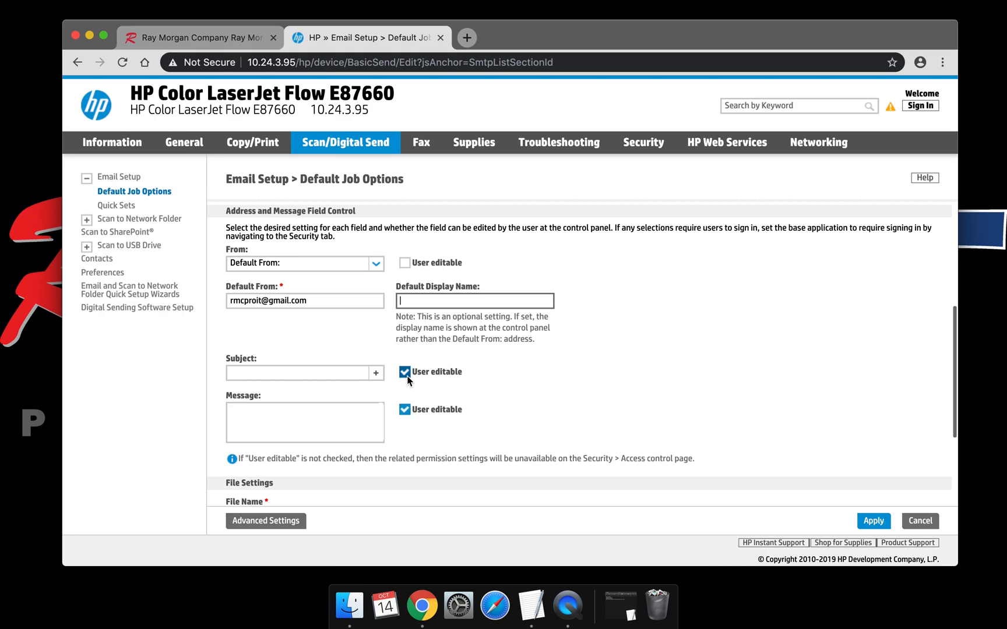
pyautogui.click(295, 372)
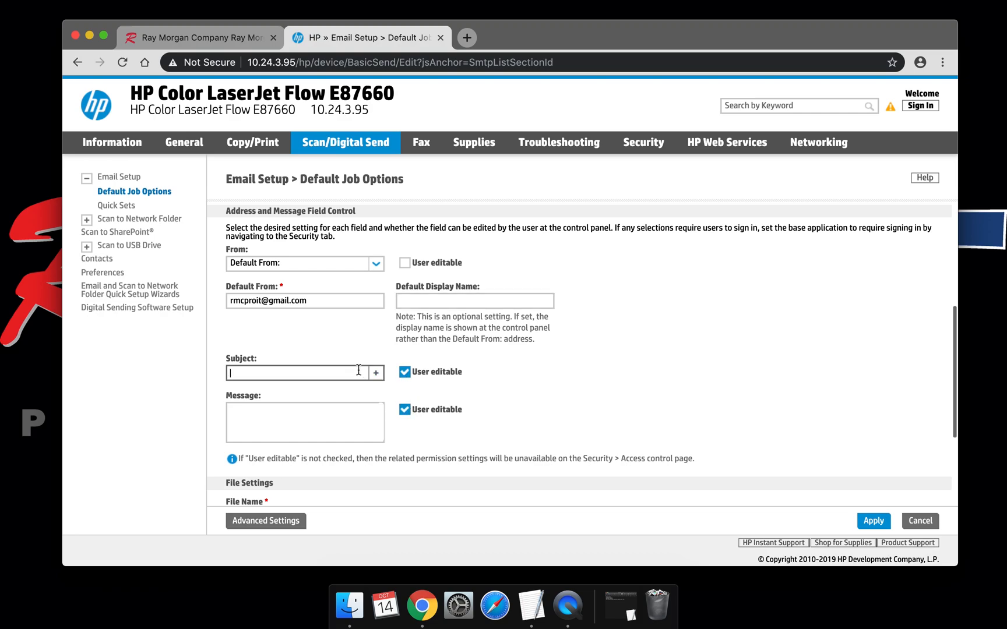
pyautogui.write('Scanned')
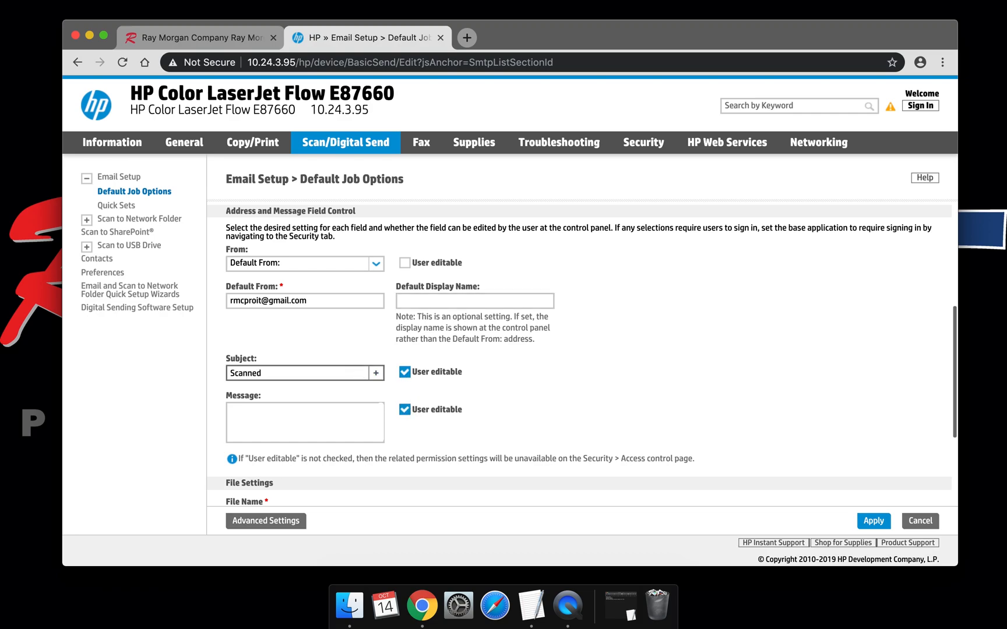
pyautogui.write('from HP')
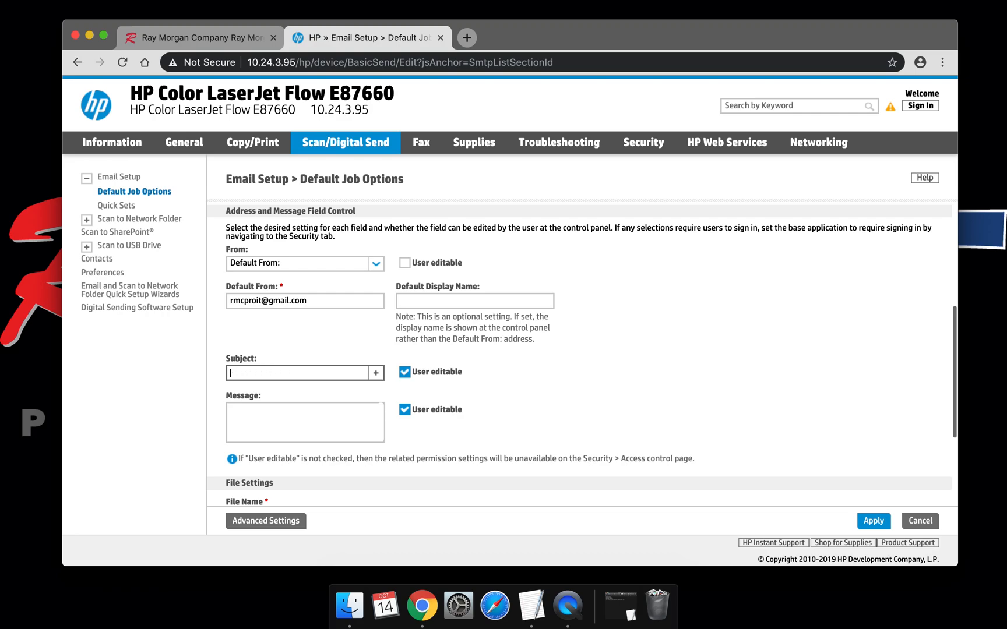
pyautogui.write('Attac')
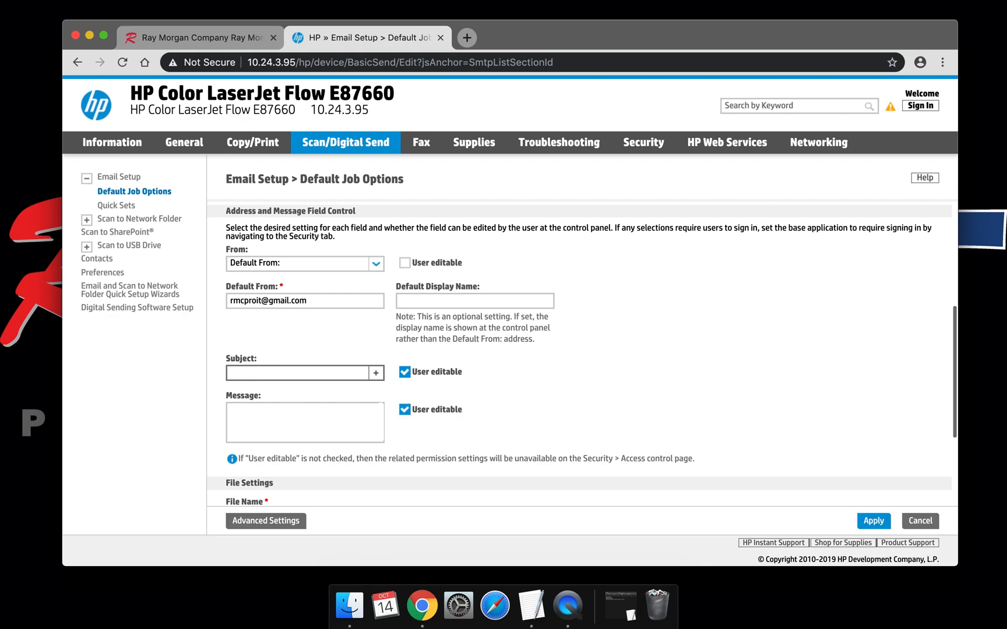
pyautogui.write('Do No')
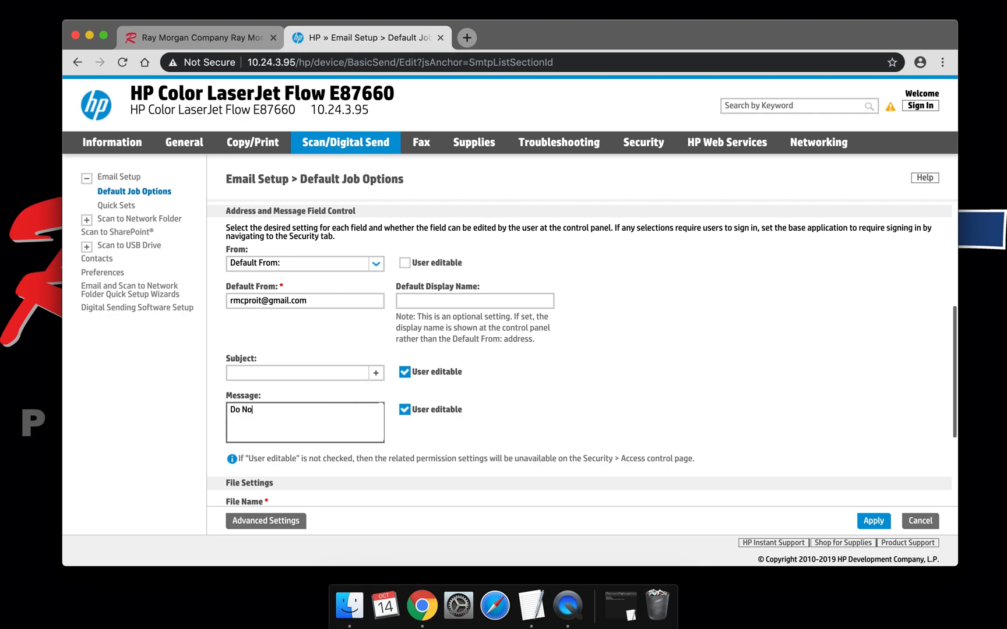
pyautogui.write('Reply')
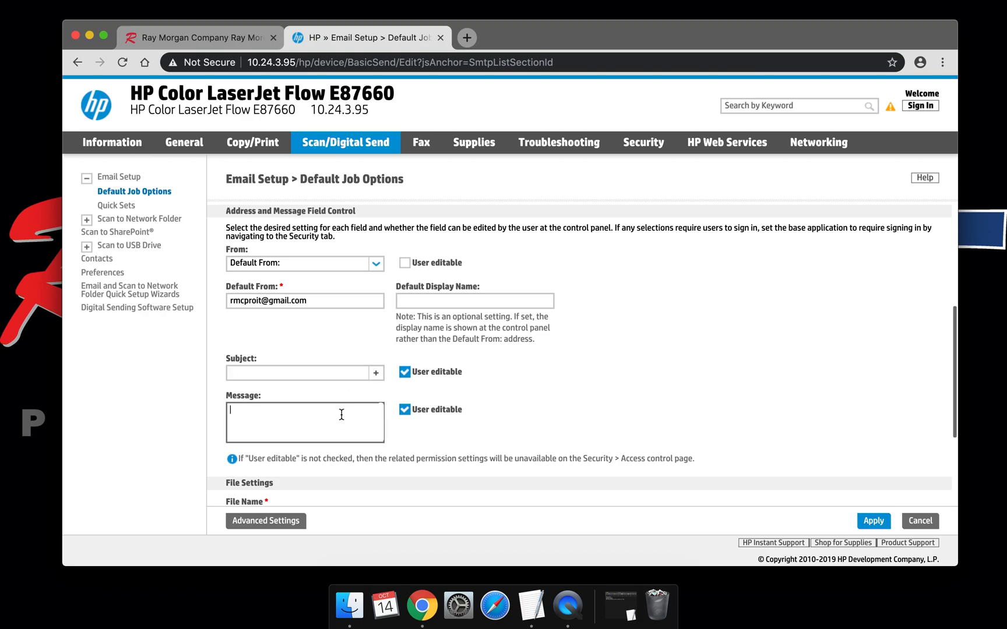
pyautogui.click(404, 410)
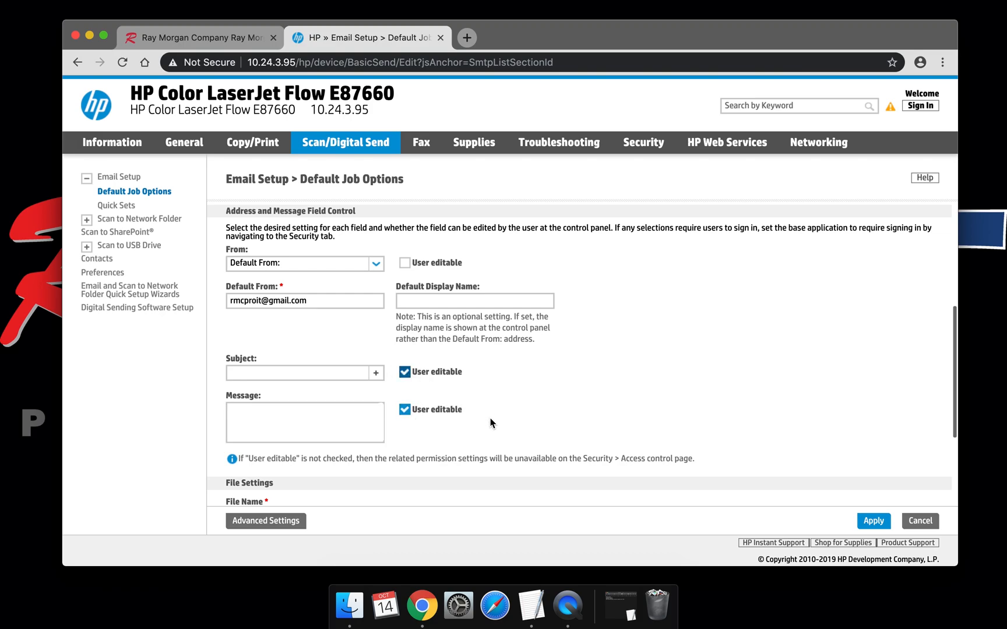
# Set scan file defaults to PDF with automatic color detection at 300 dpi, and apply.
pyautogui.scroll(-3)
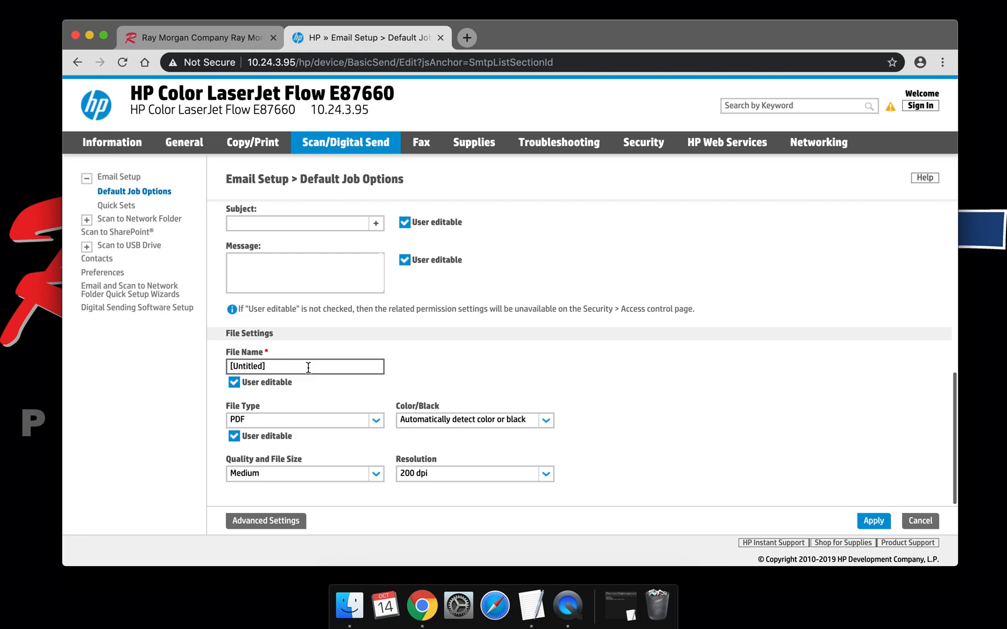
pyautogui.click(376, 420)
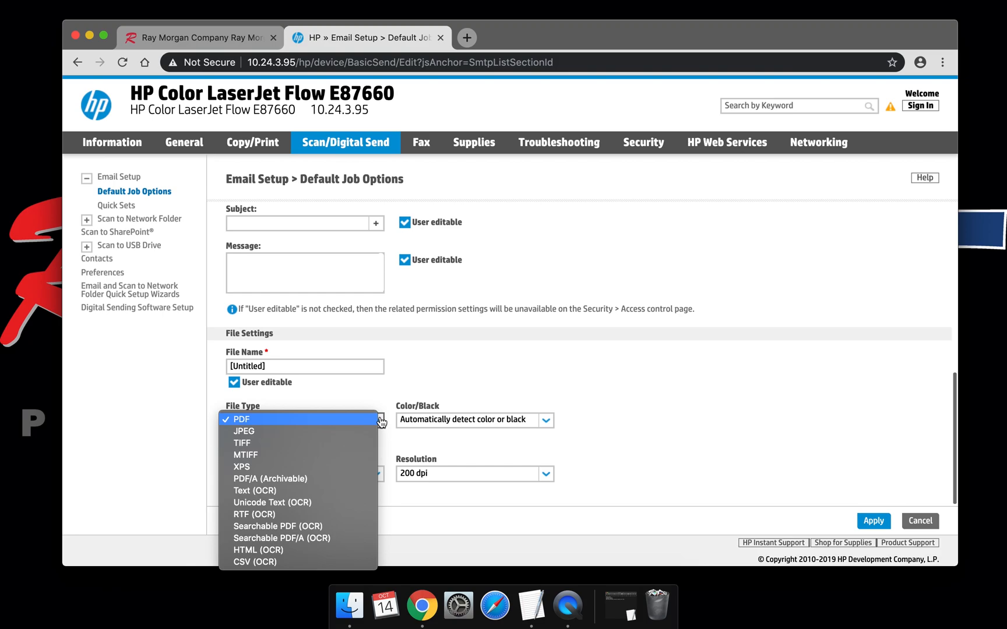
pyautogui.moveTo(366, 443)
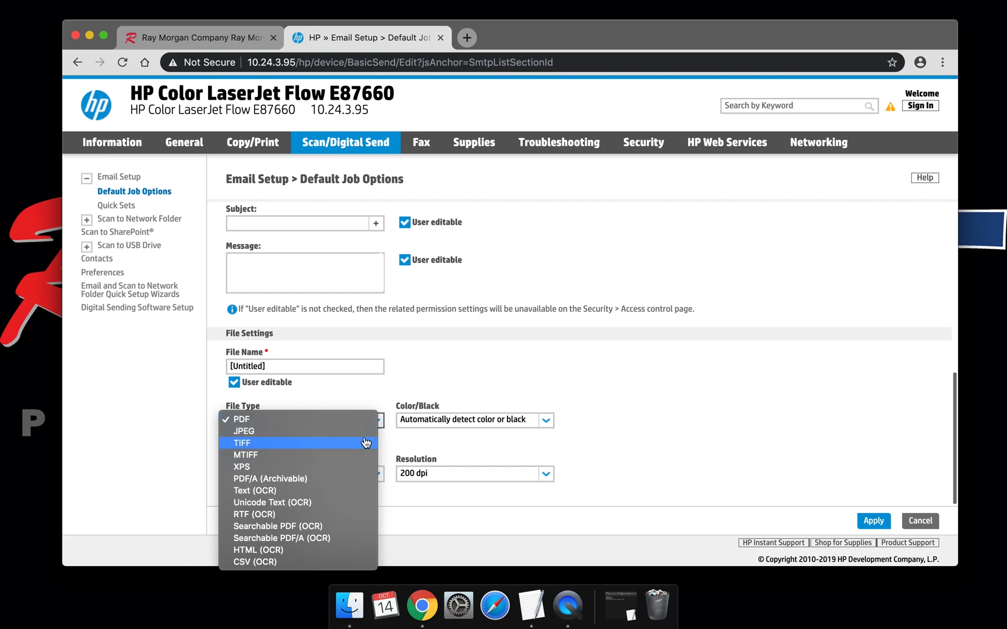
pyautogui.moveTo(367, 431)
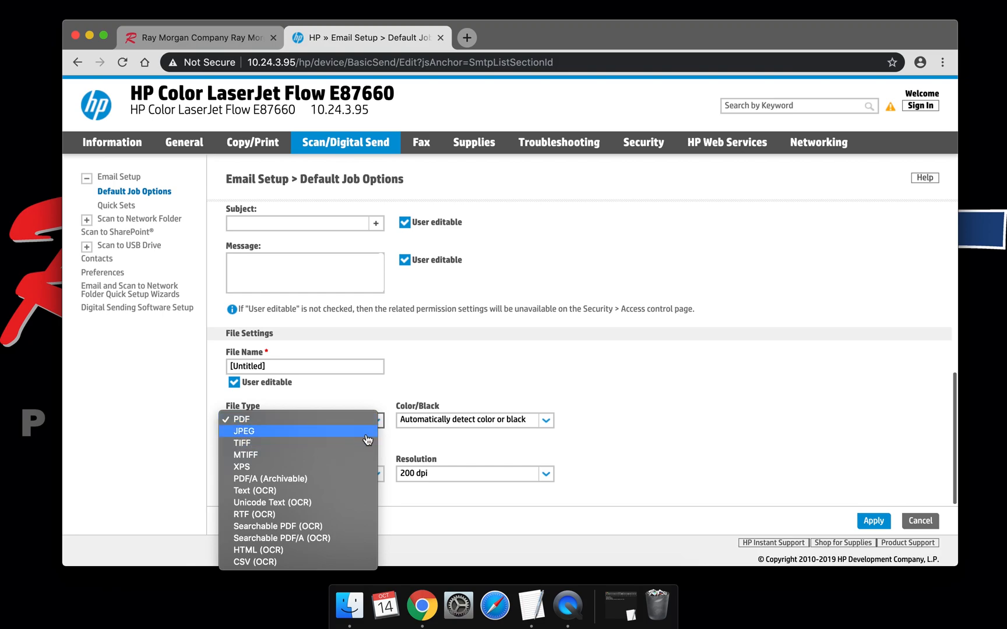
pyautogui.moveTo(363, 466)
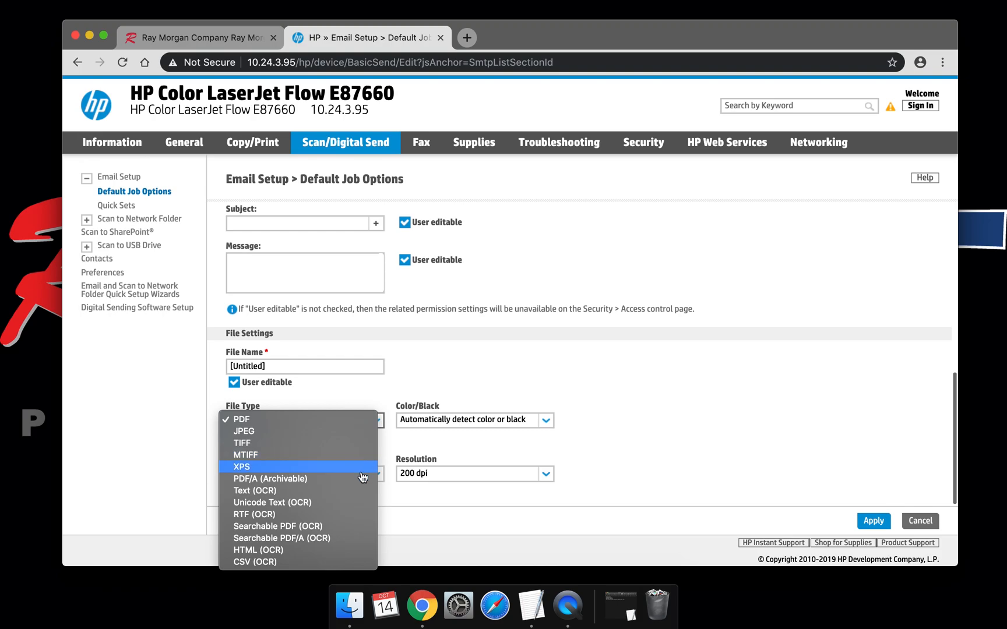
pyautogui.click(239, 419)
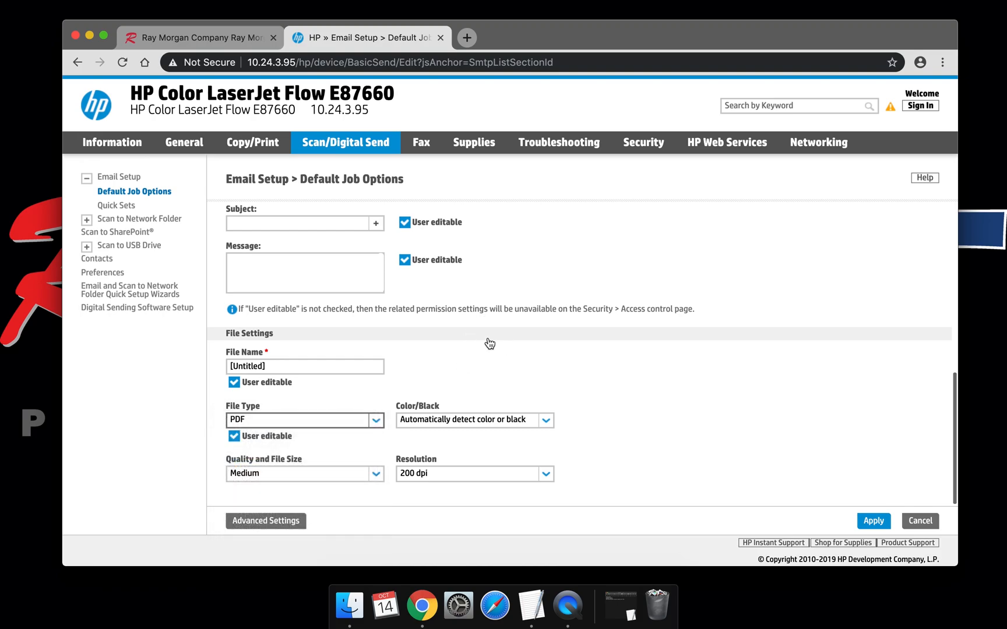
pyautogui.click(547, 420)
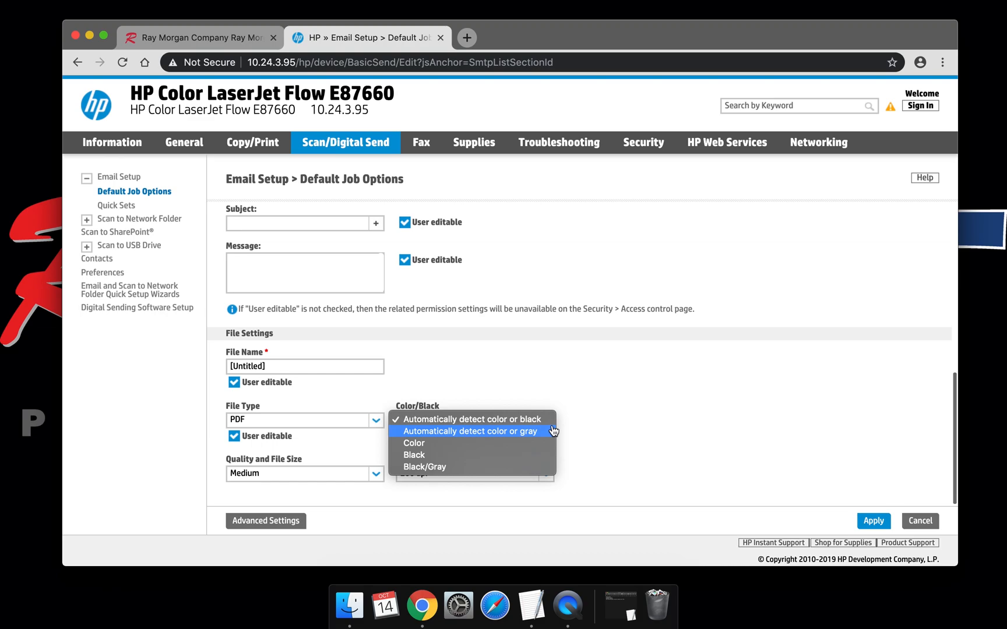
pyautogui.click(473, 420)
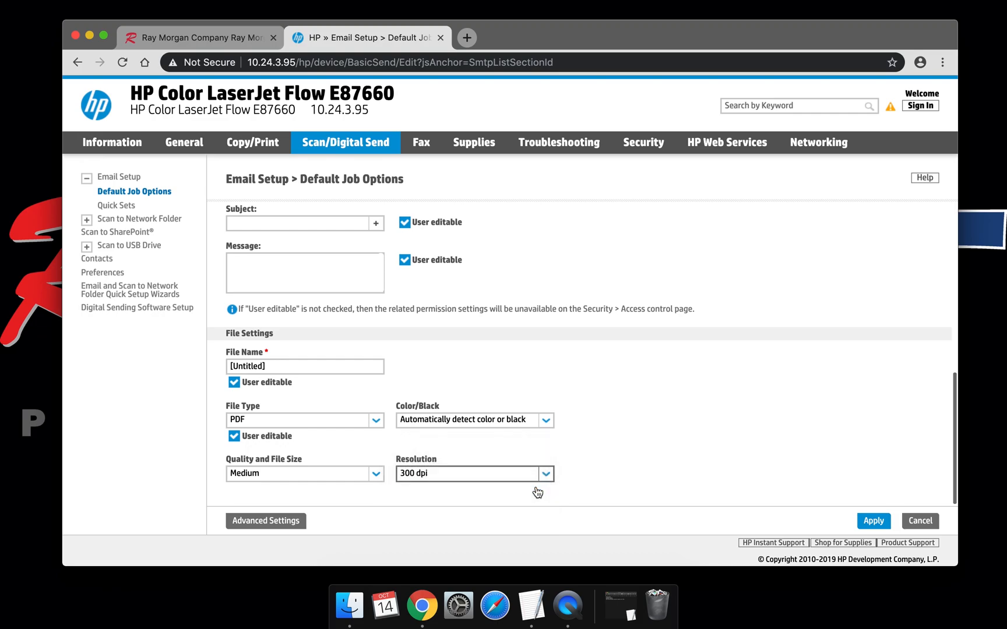
pyautogui.moveTo(824, 521)
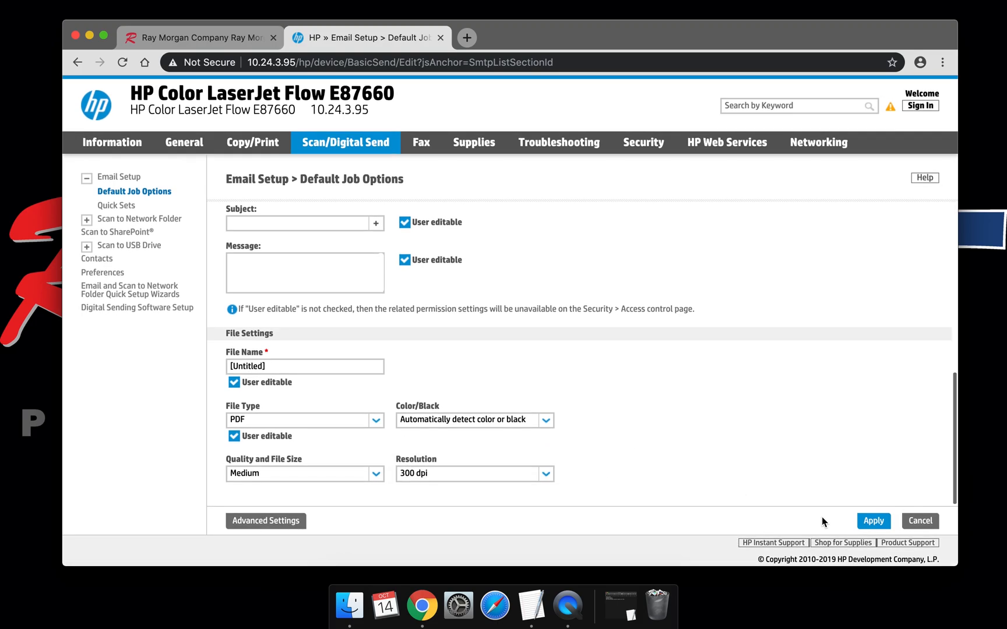
pyautogui.click(873, 521)
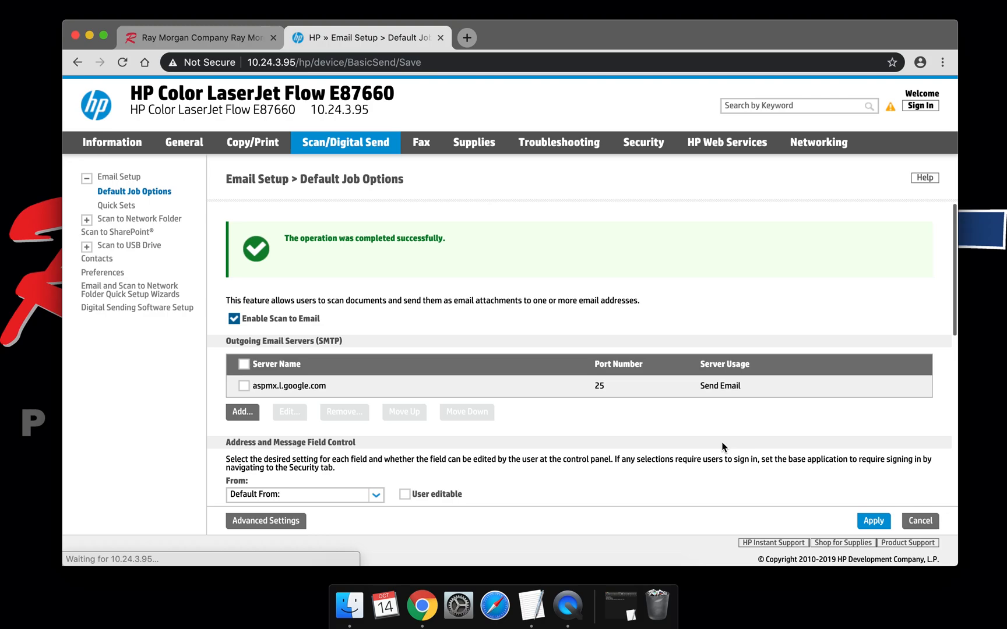